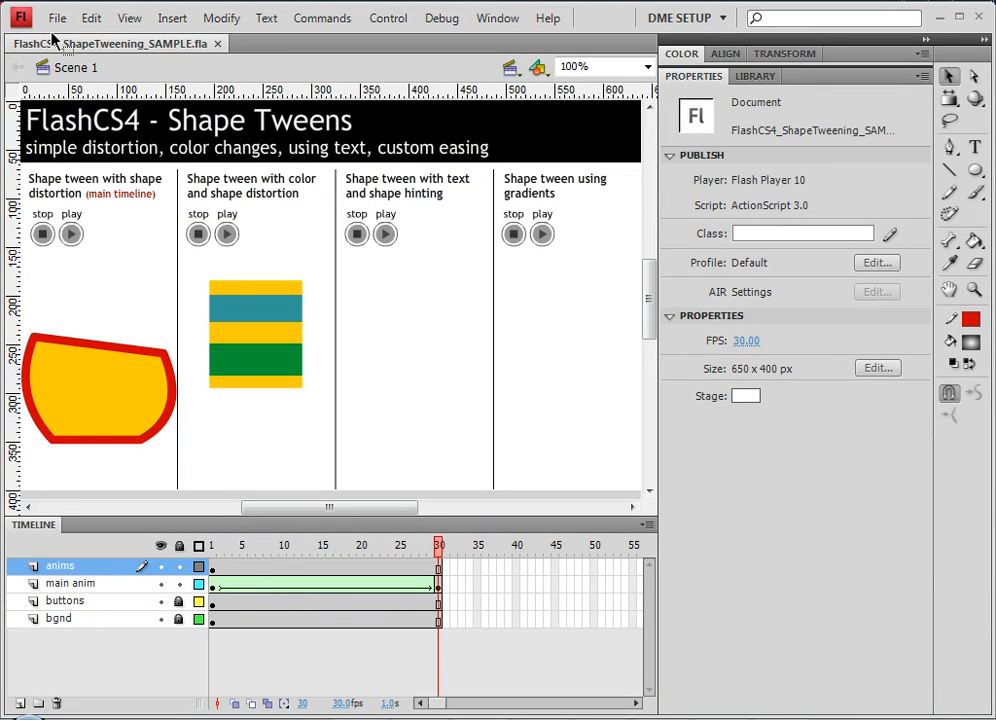
{"action": "mouse_move", "coordinate": [980, 144]}
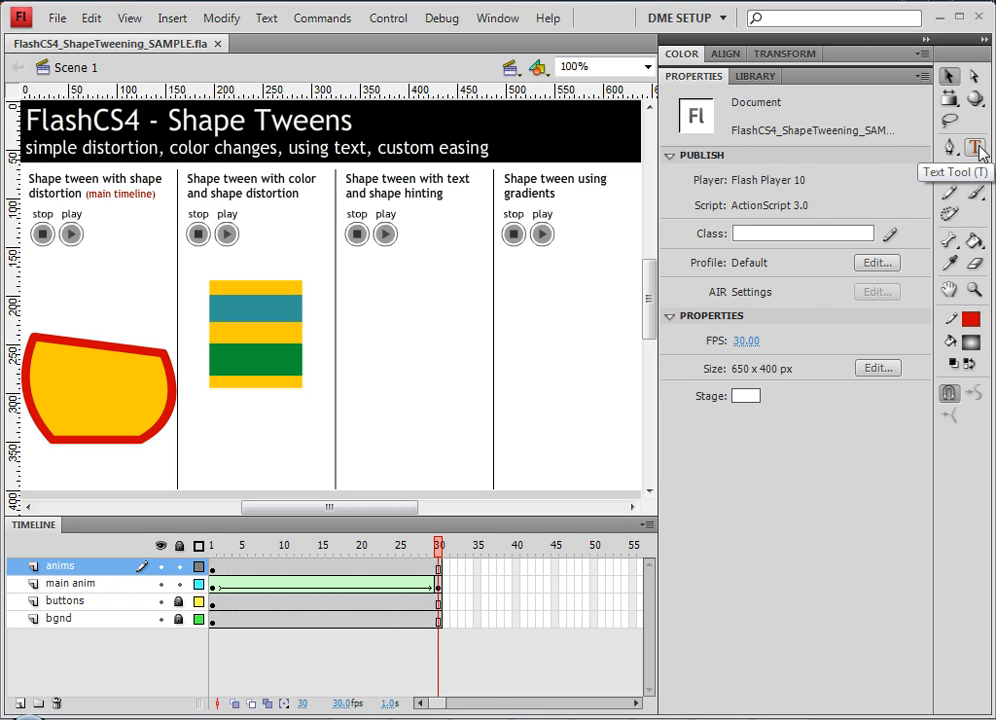
Select the Text Tool to type a bold green 120 pt Trebuchet MS J in the third panel
{"action": "left_click", "coordinate": [976, 148]}
{"action": "type", "text": "J"}
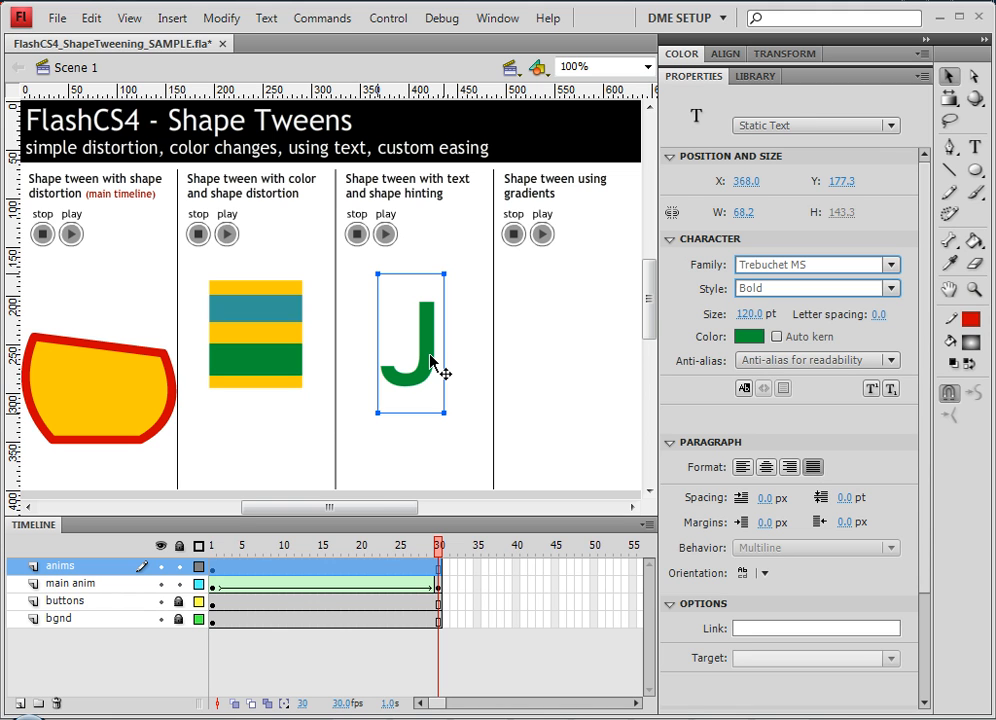
Convert the J into a Movie Clip symbol named 'text ANIM' via Convert to Symbol
{"action": "right_click", "coordinate": [424, 360]}
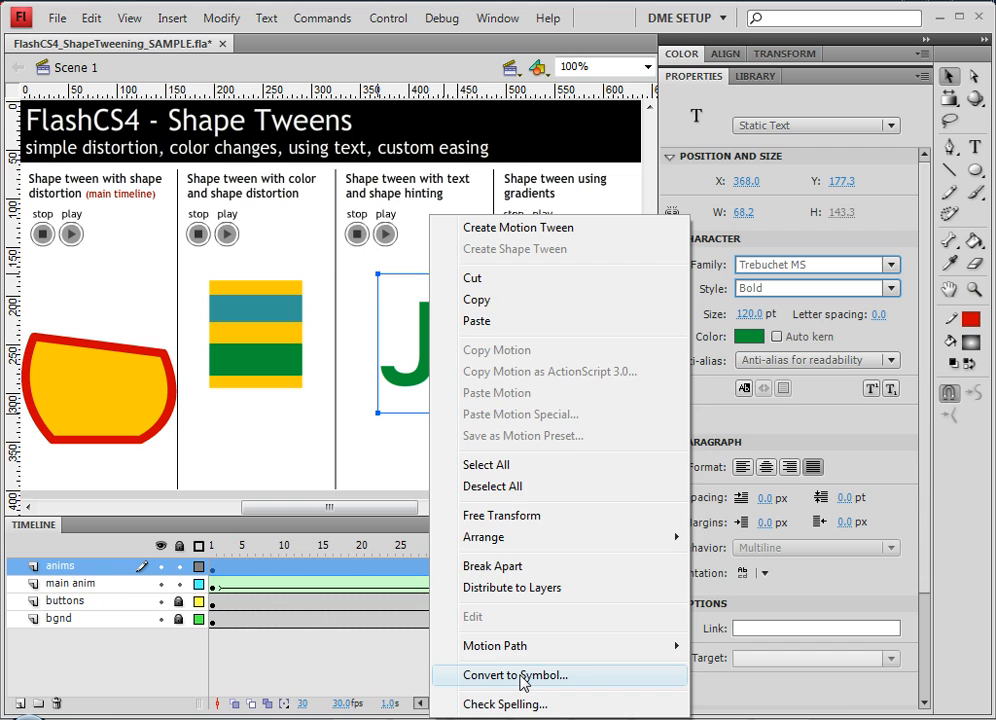
{"action": "left_click", "coordinate": [516, 676]}
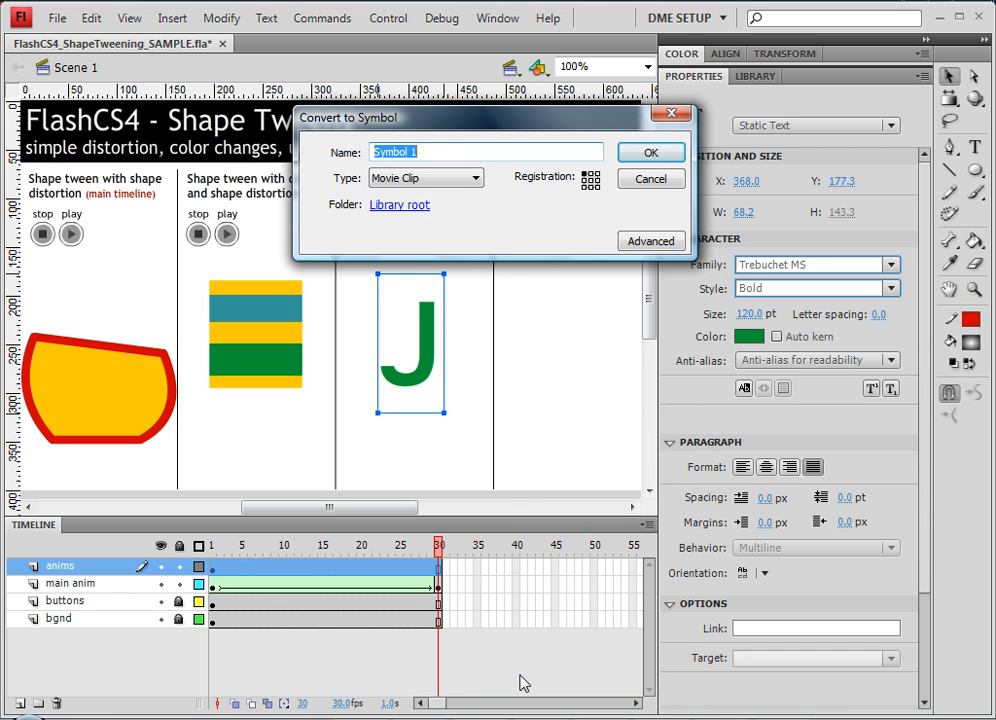
{"action": "type", "text": "text"}
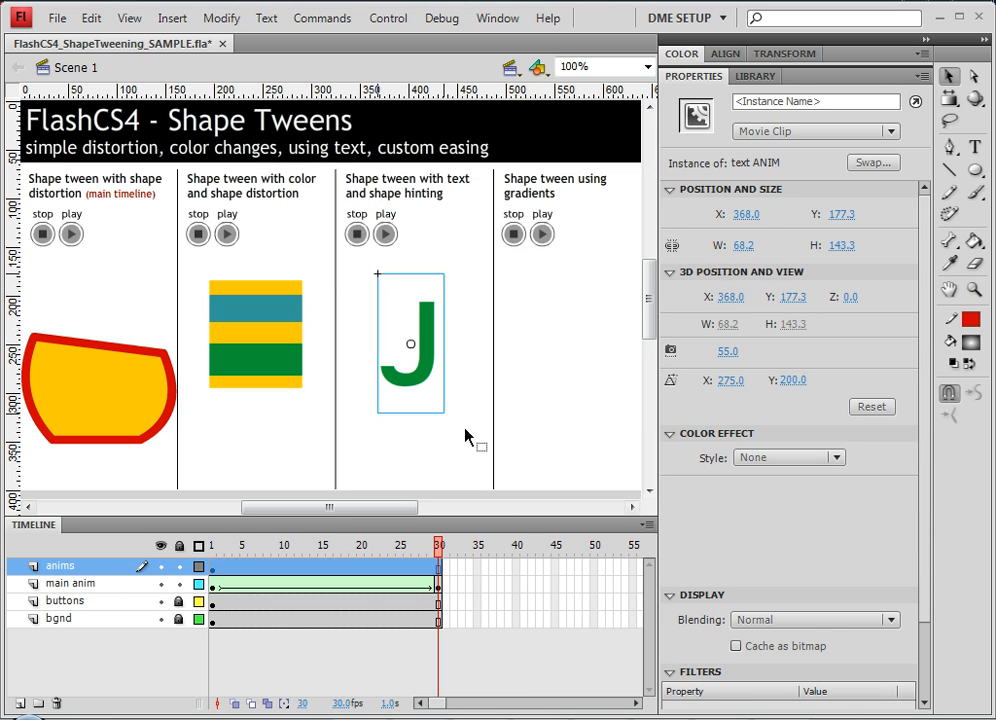
{"action": "left_click", "coordinate": [756, 76]}
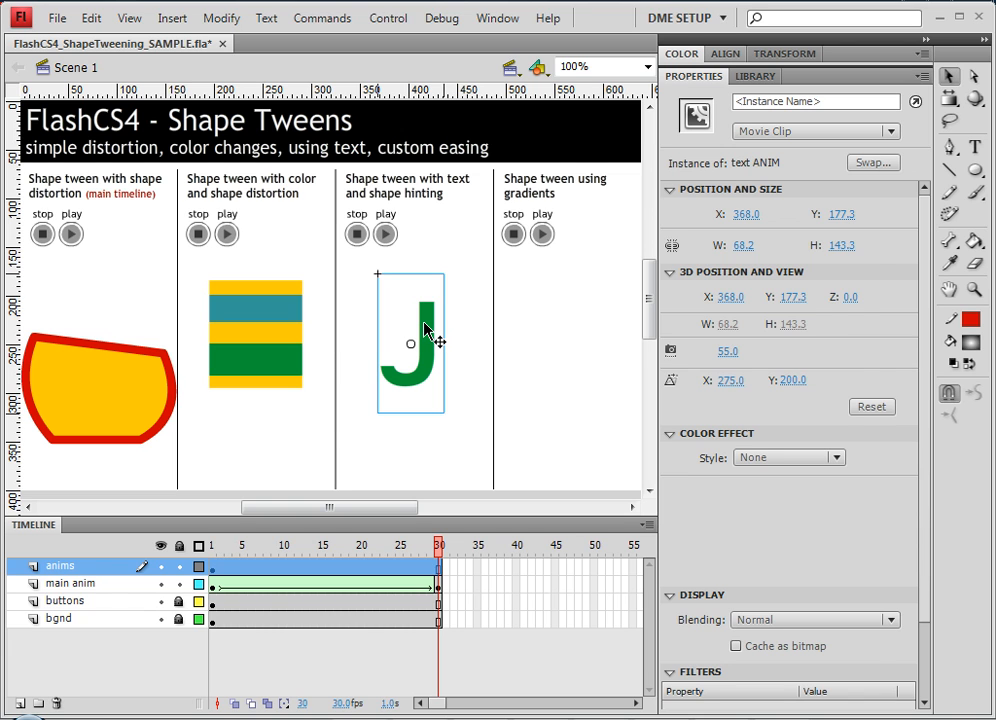
Edit the text ANIM symbol, keyframe frame 30 showing R, and select a frame between
{"action": "double_click", "coordinate": [410, 344]}
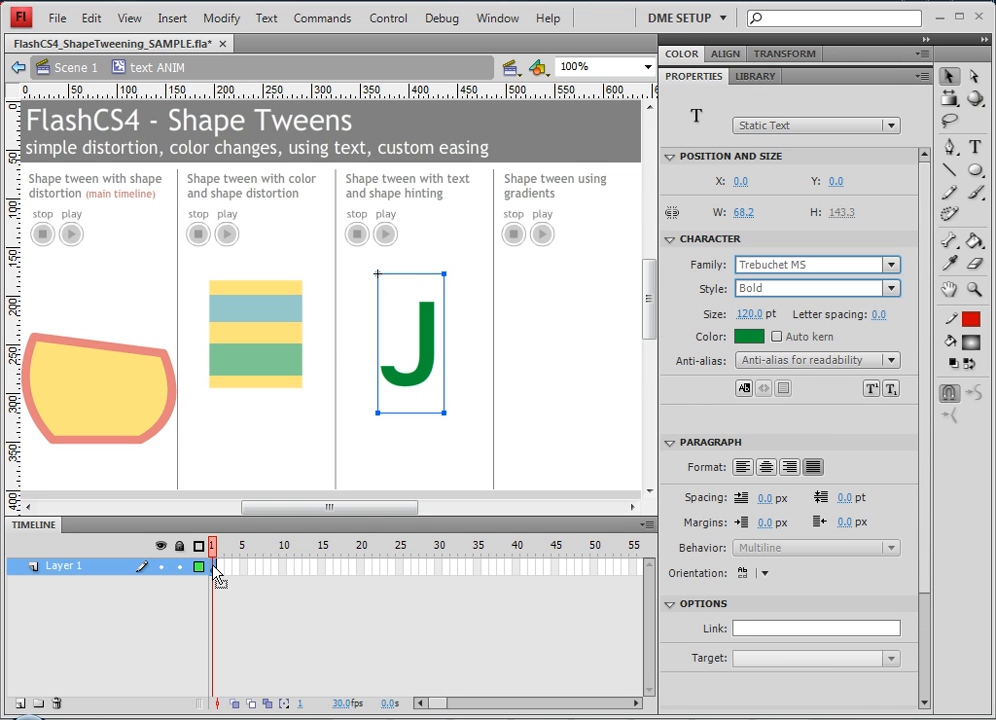
{"action": "mouse_move", "coordinate": [350, 572]}
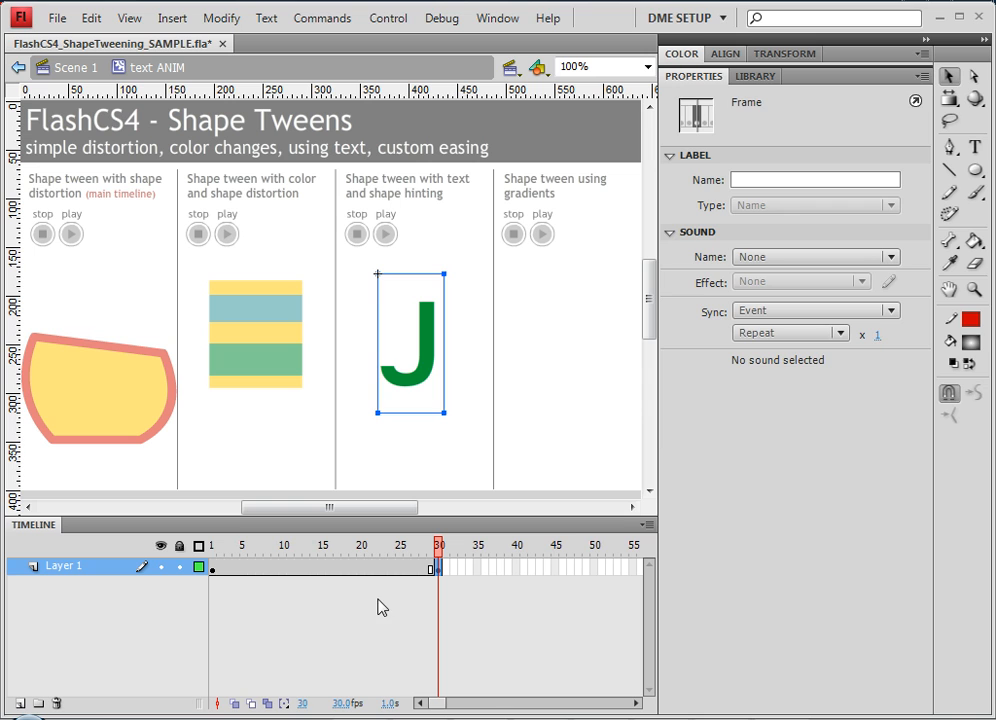
{"action": "left_click", "coordinate": [410, 344]}
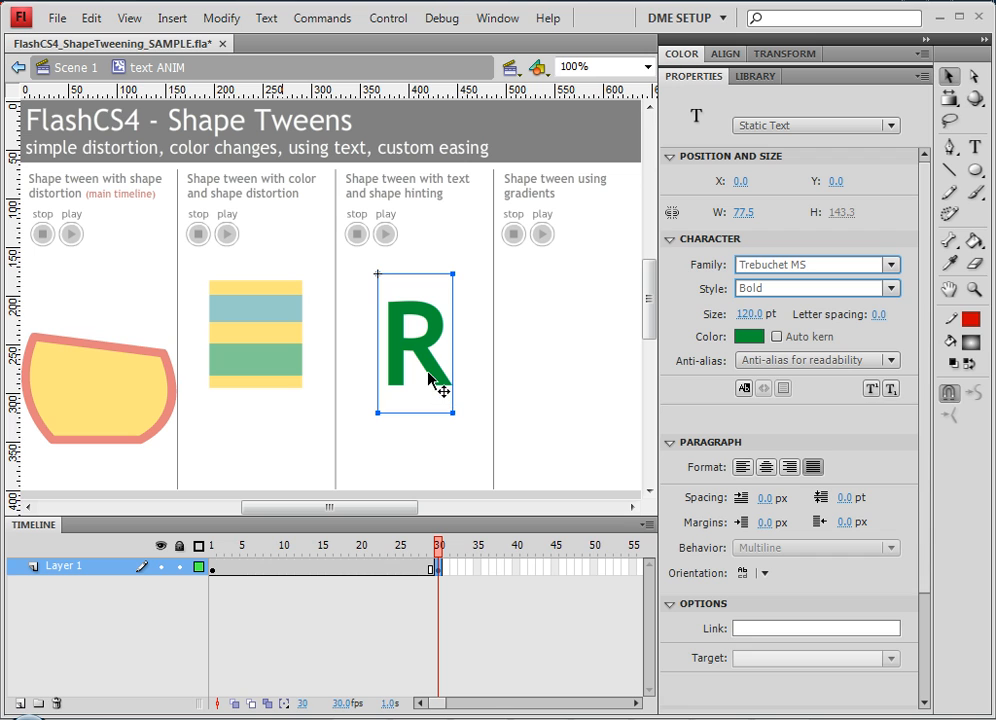
{"action": "left_click", "coordinate": [388, 568]}
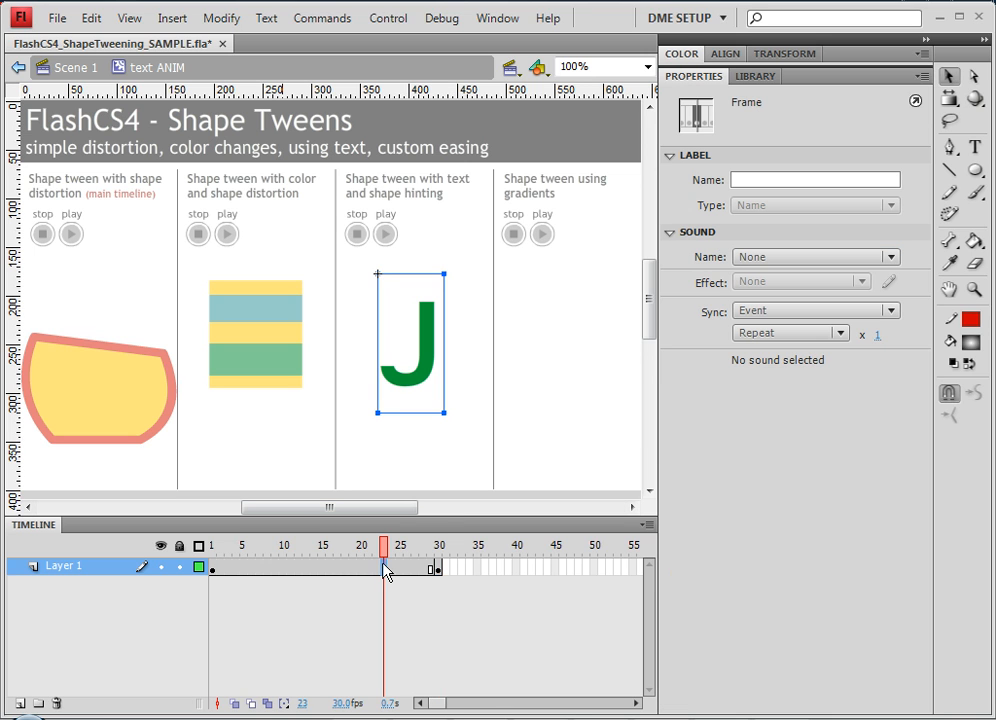
{"action": "left_click", "coordinate": [392, 544]}
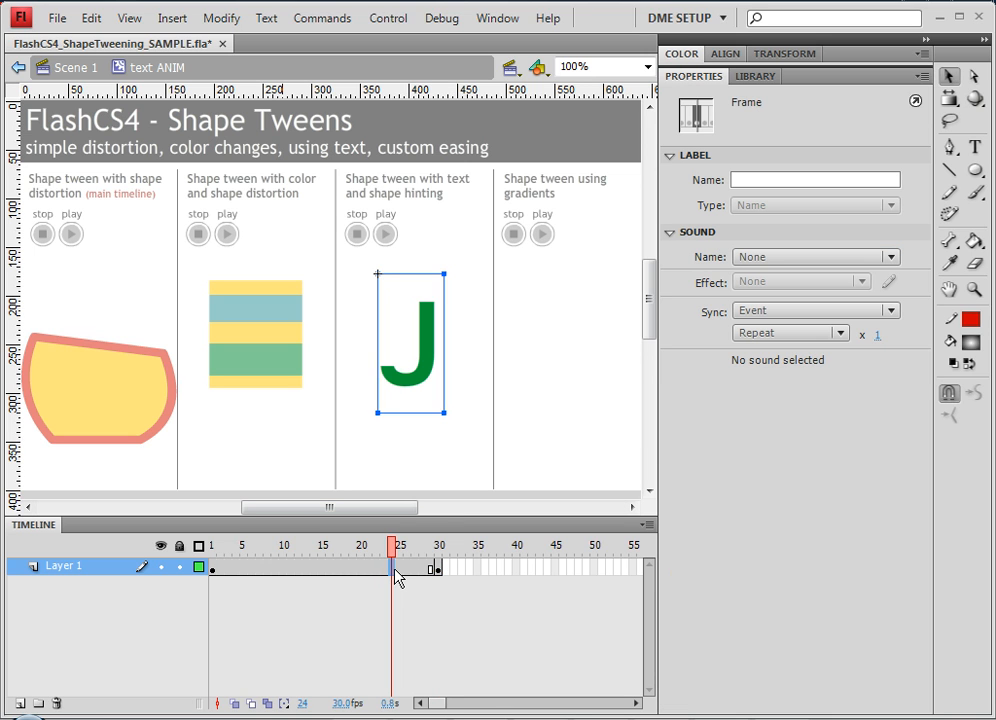
Break Apart the J text into a raw filled shape after finding Create Shape Tween disabled
{"action": "right_click", "coordinate": [398, 570]}
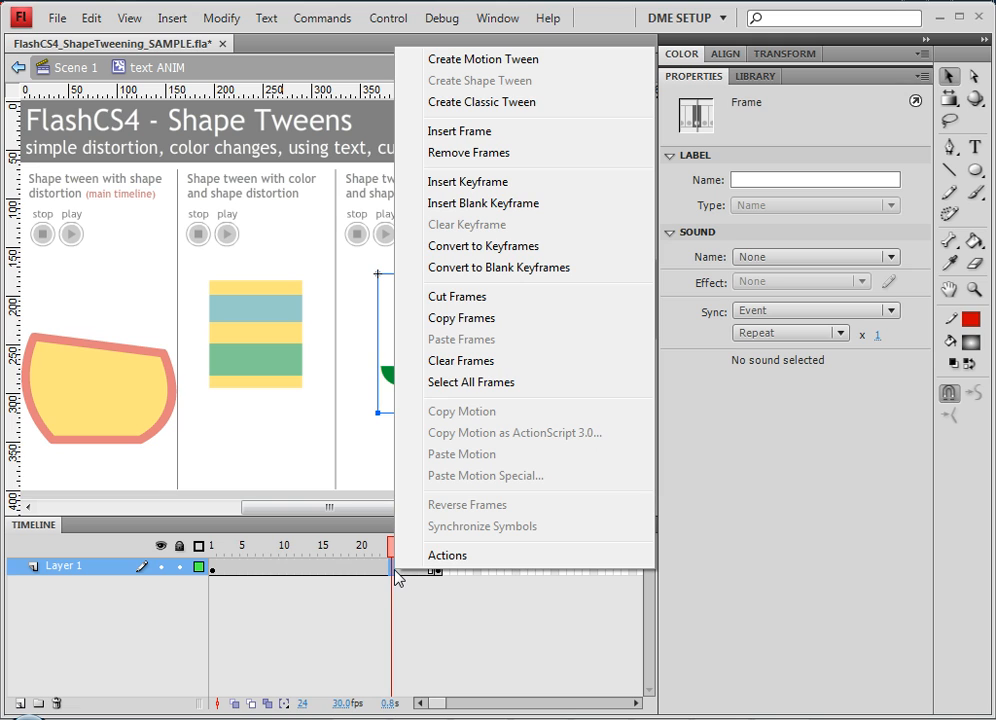
{"action": "mouse_move", "coordinate": [482, 80]}
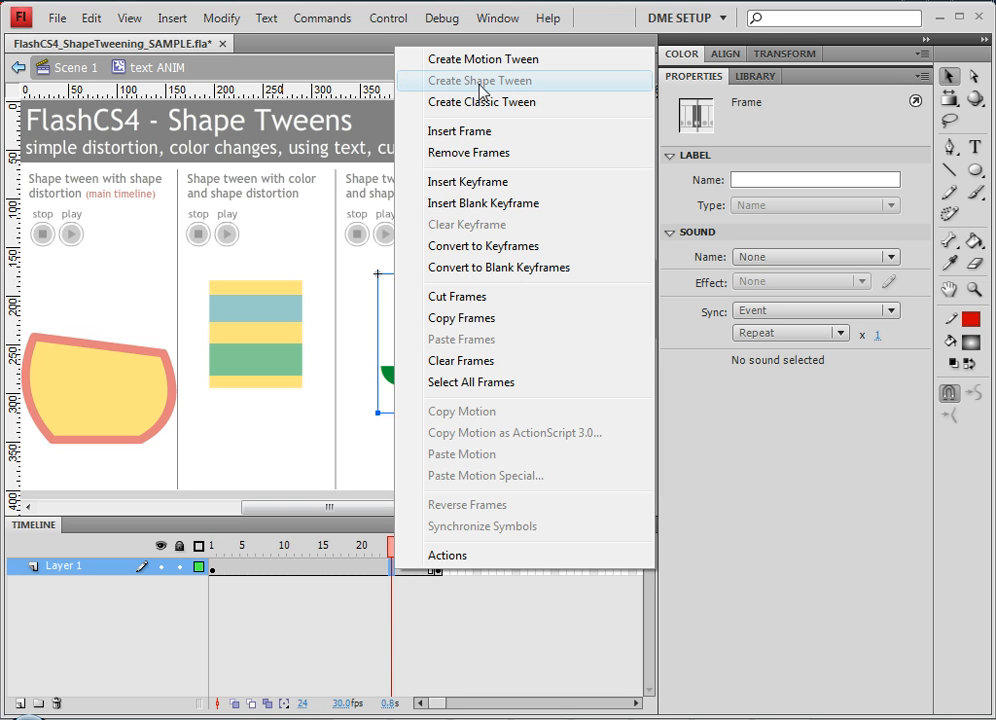
{"action": "mouse_move", "coordinate": [488, 88]}
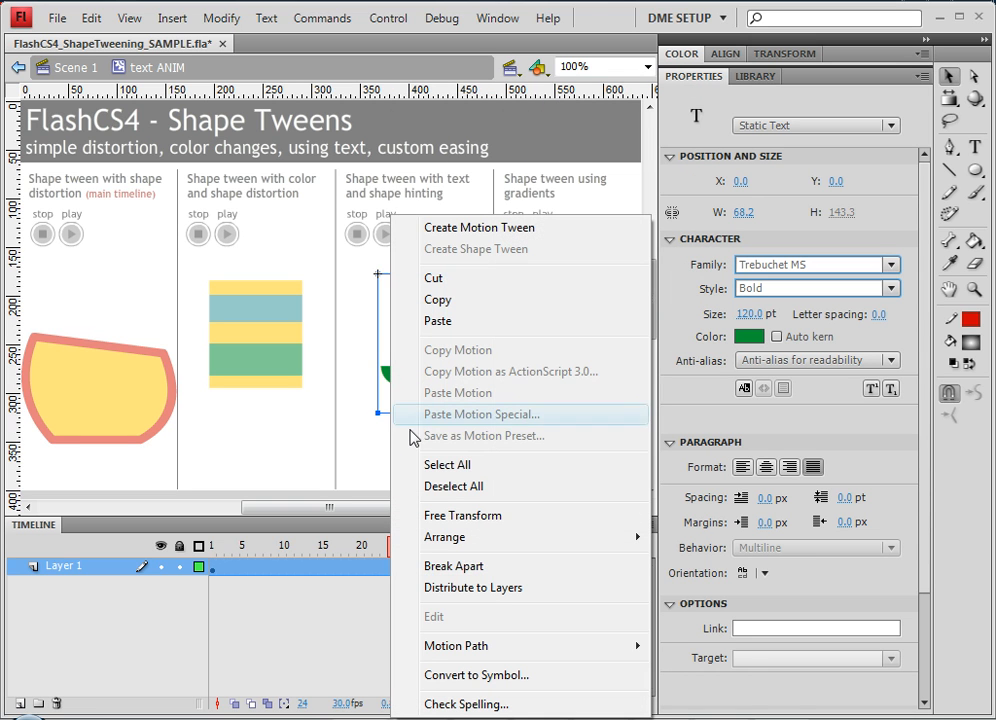
{"action": "mouse_move", "coordinate": [470, 566]}
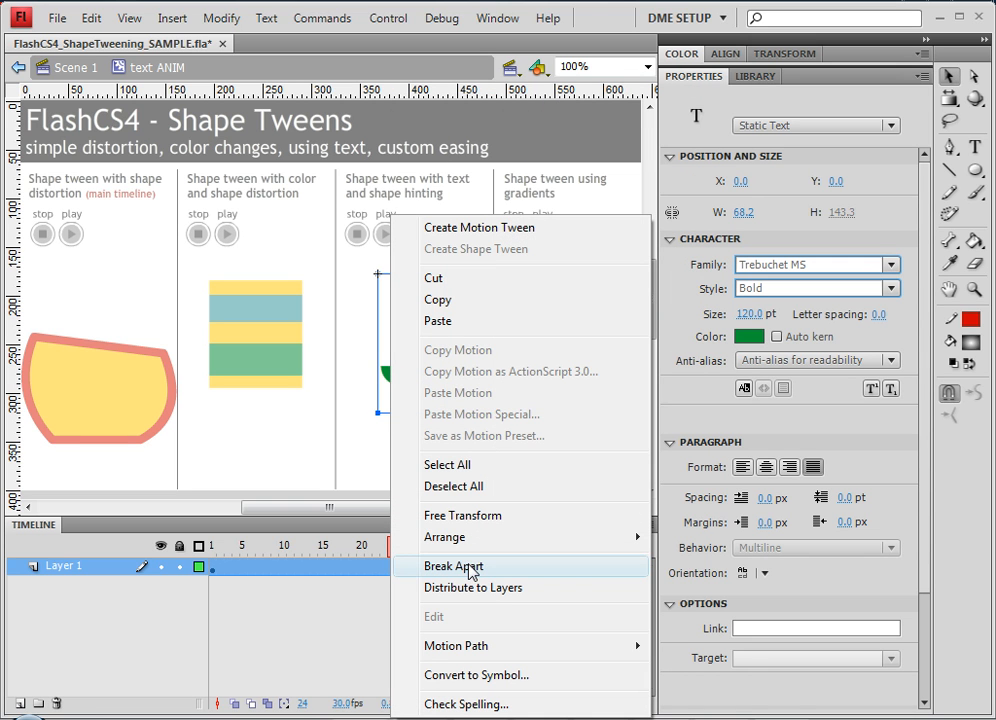
{"action": "left_click", "coordinate": [452, 566]}
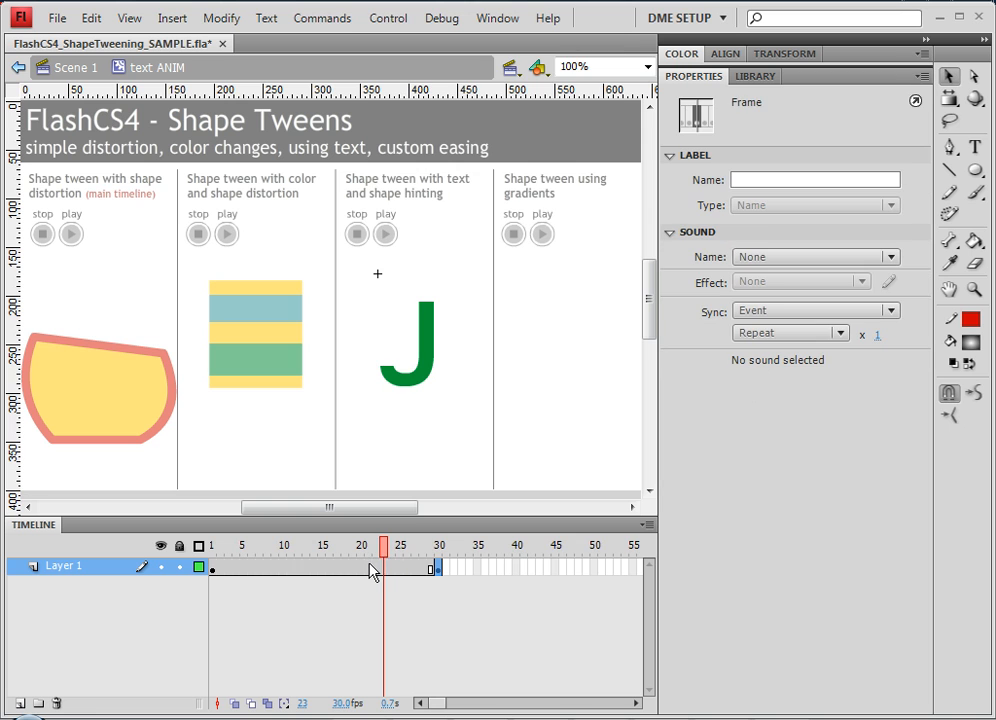
Apply Create Shape Tween so the J morphs into the R over frames 1-30
{"action": "right_click", "coordinate": [370, 568]}
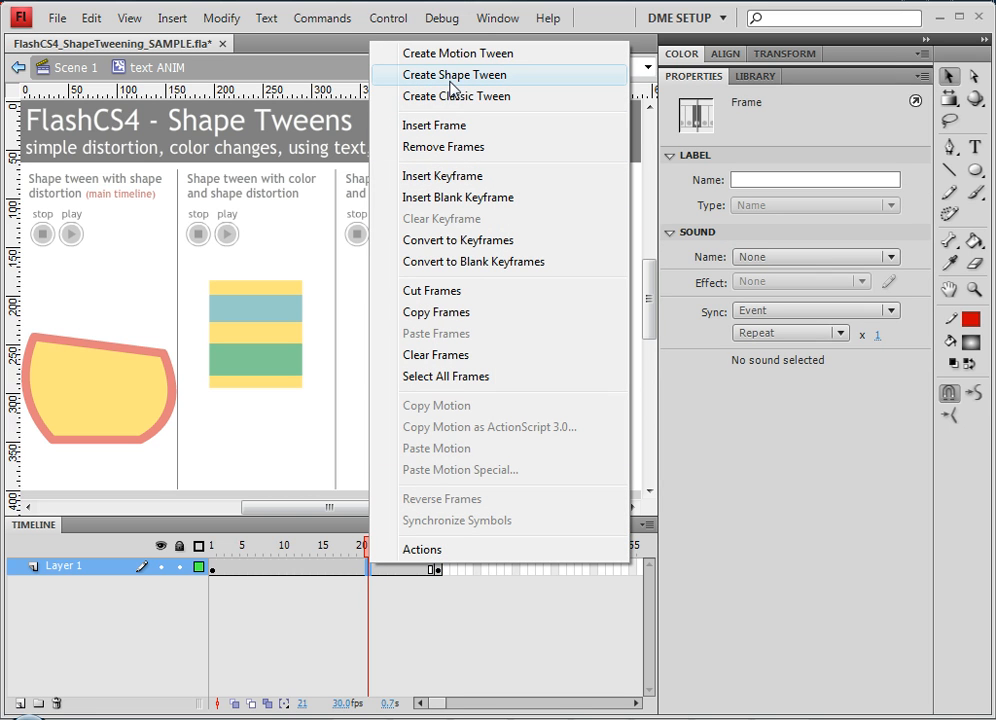
{"action": "left_click", "coordinate": [454, 76]}
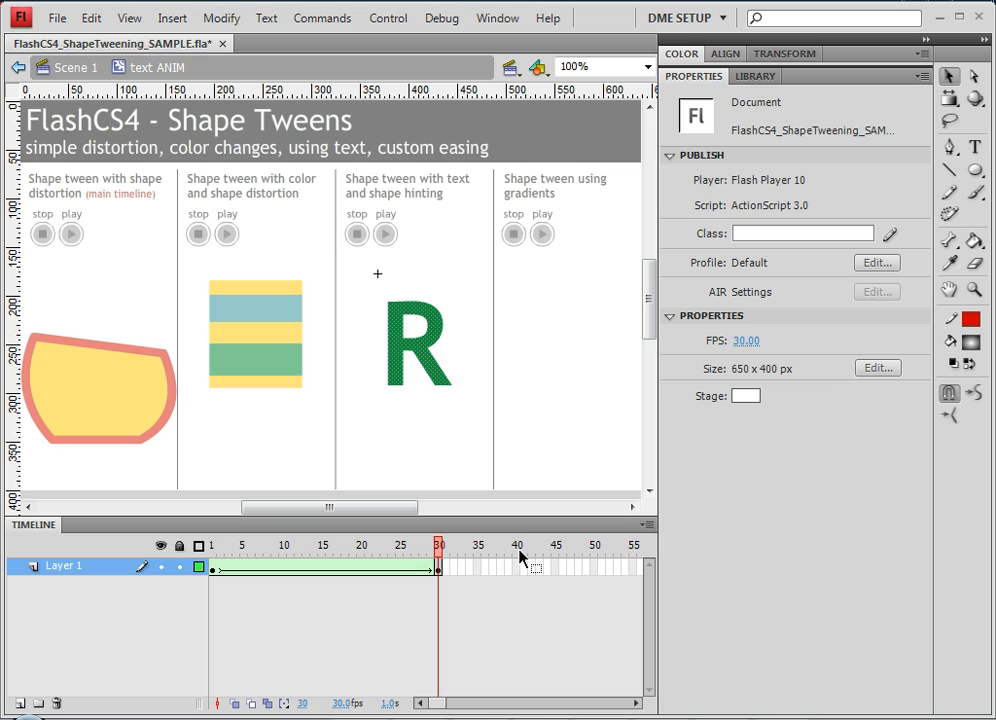
{"action": "mouse_move", "coordinate": [520, 560]}
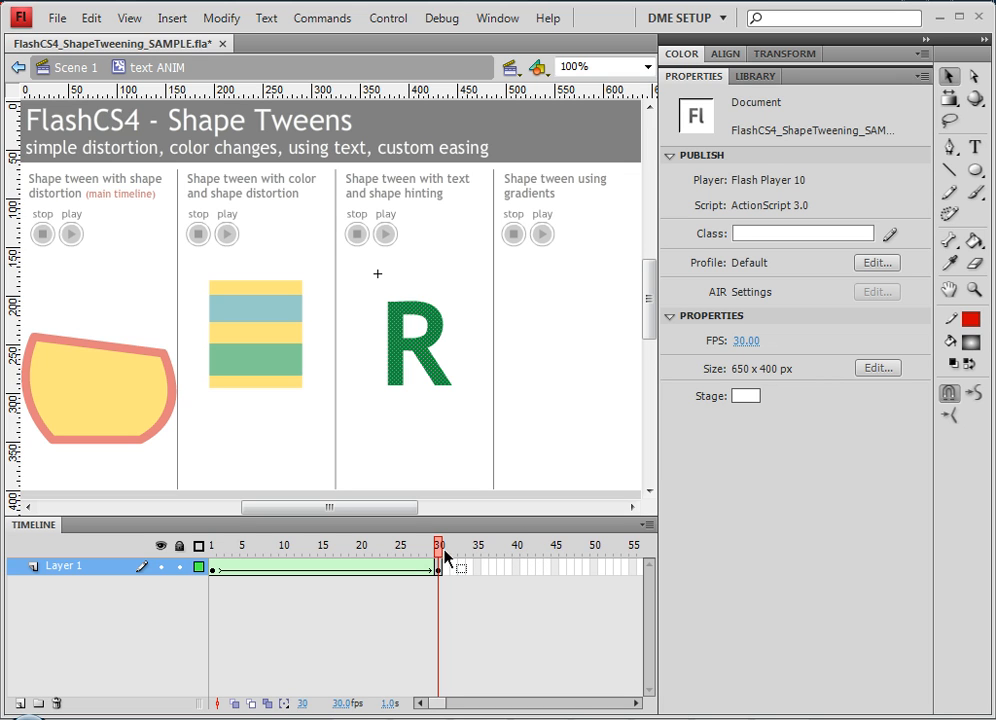
{"action": "mouse_move", "coordinate": [430, 398]}
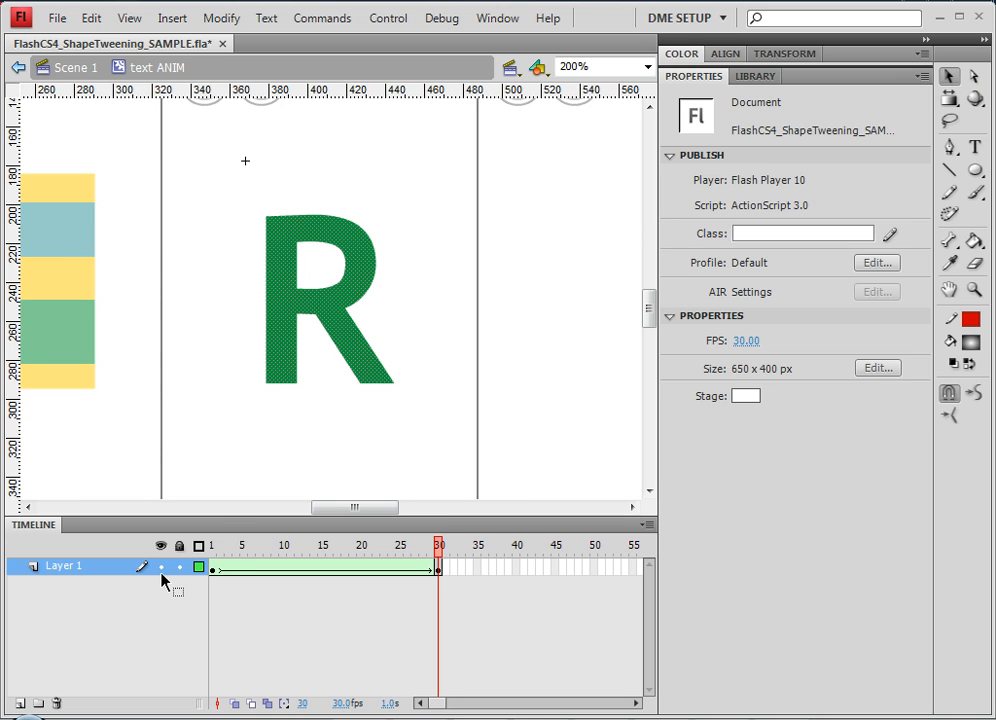
On frame 1 add two shape hints onto the J's hook tip via Modify > Shape, then view frame 30's R
{"action": "left_click", "coordinate": [212, 546]}
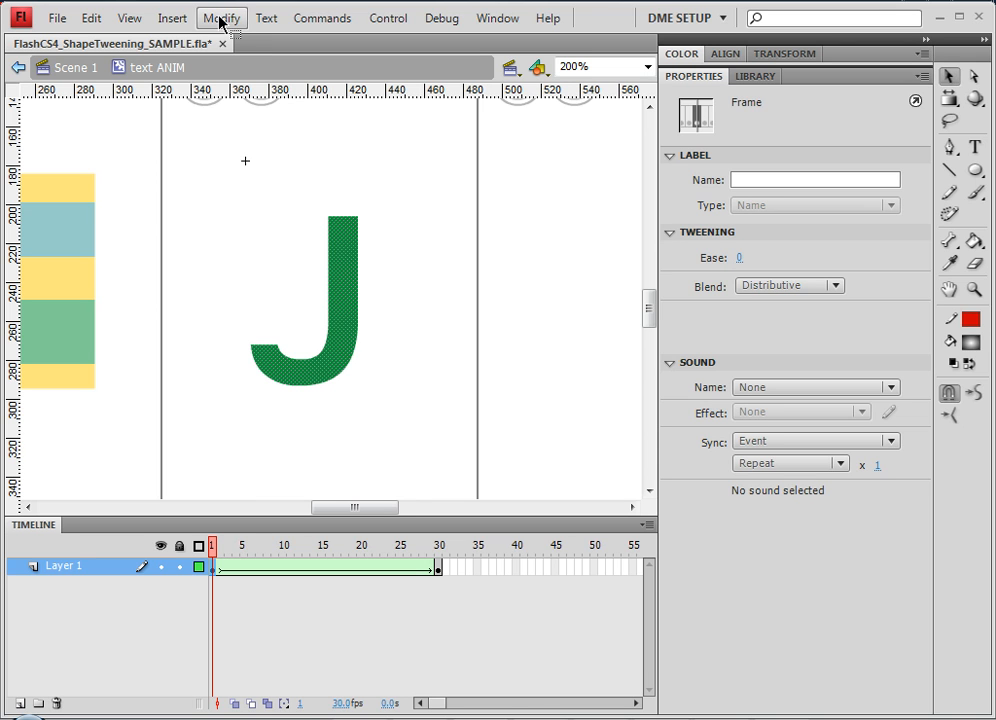
{"action": "left_click", "coordinate": [220, 18]}
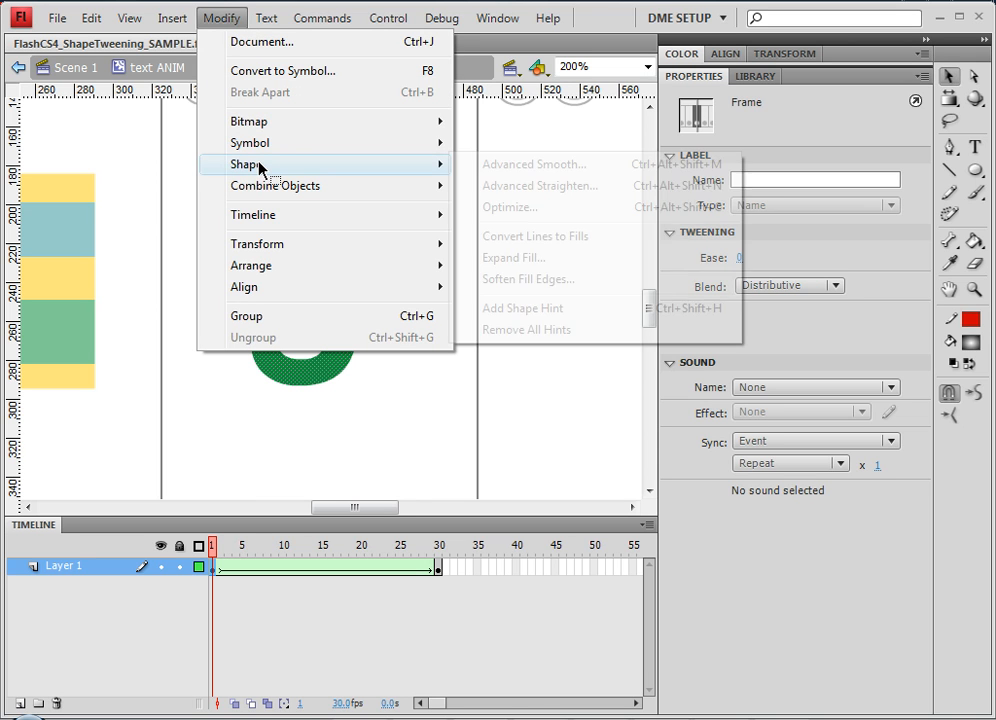
{"action": "left_click", "coordinate": [522, 308]}
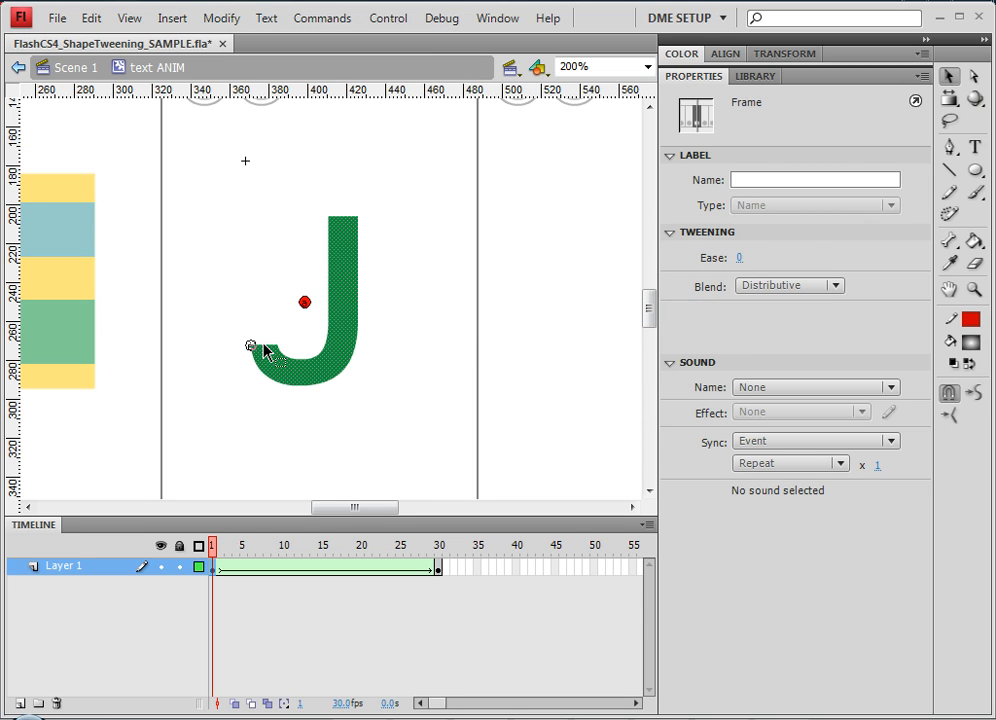
{"action": "left_click", "coordinate": [280, 348]}
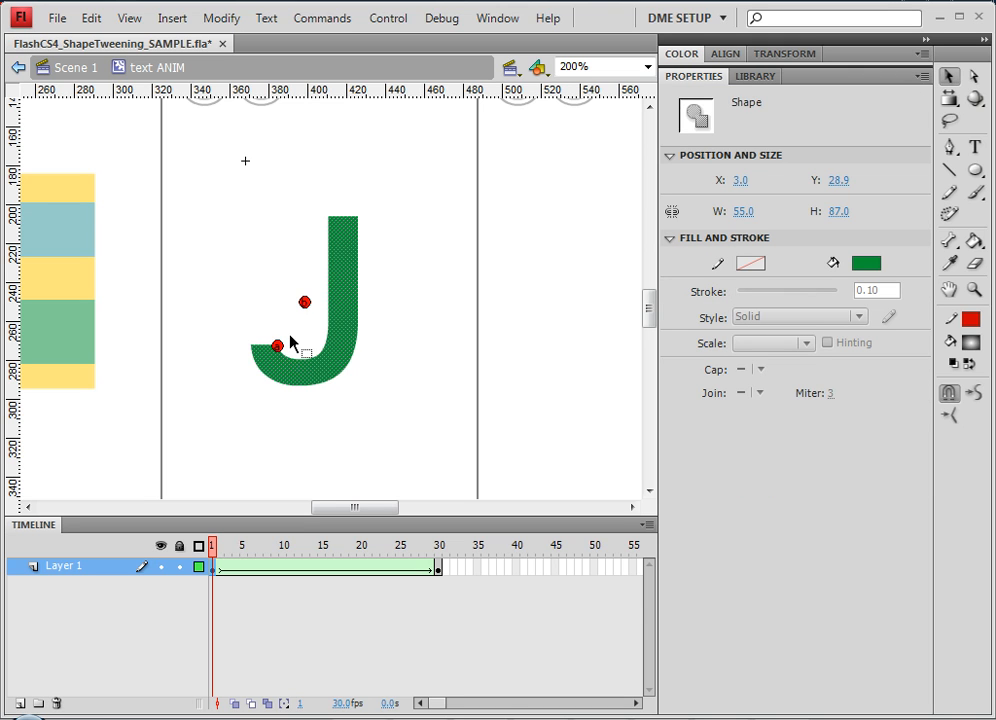
{"action": "left_click_drag", "start_coordinate": [304, 302], "coordinate": [252, 346]}
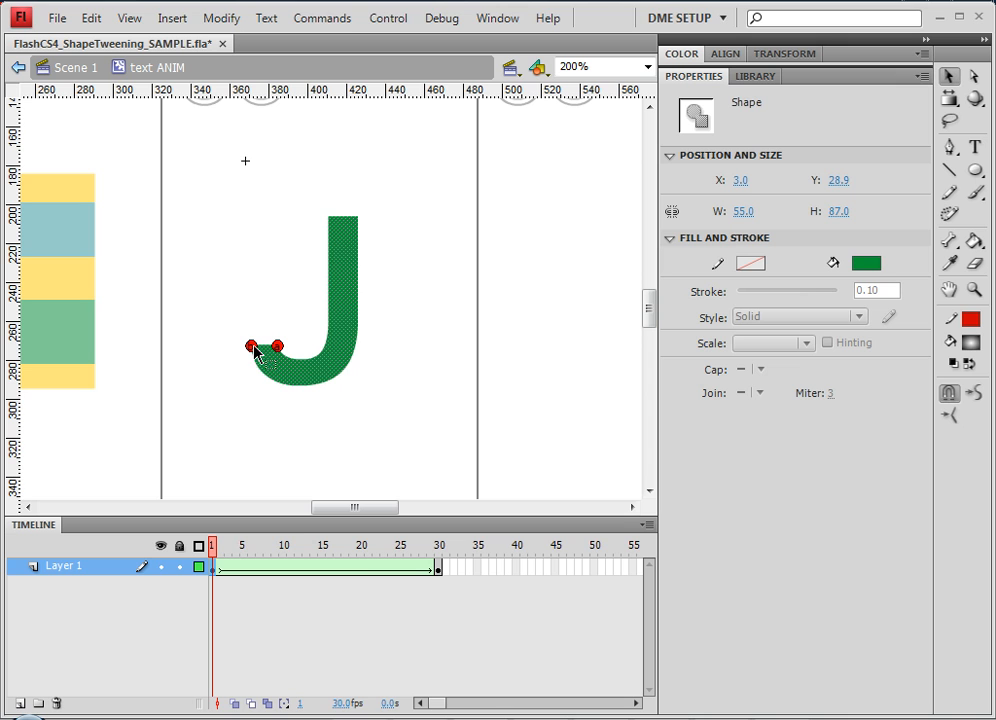
{"action": "left_click", "coordinate": [438, 544]}
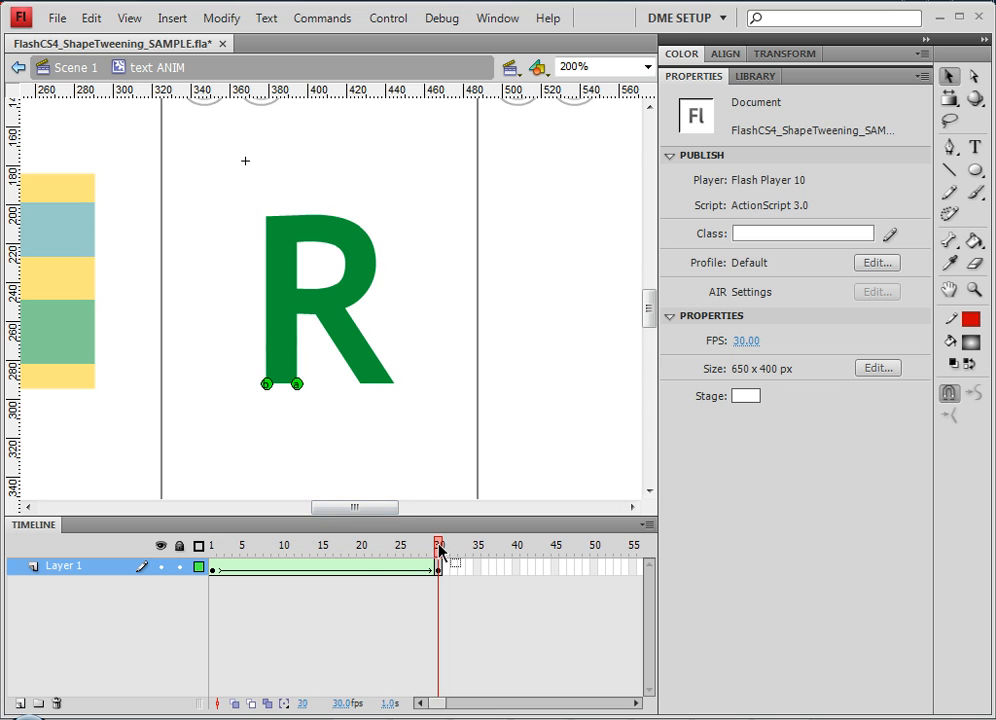
Scrub between frame 1, mid-tween and frame 30 to compare the hinted J and R keyframes
{"action": "left_click", "coordinate": [212, 544]}
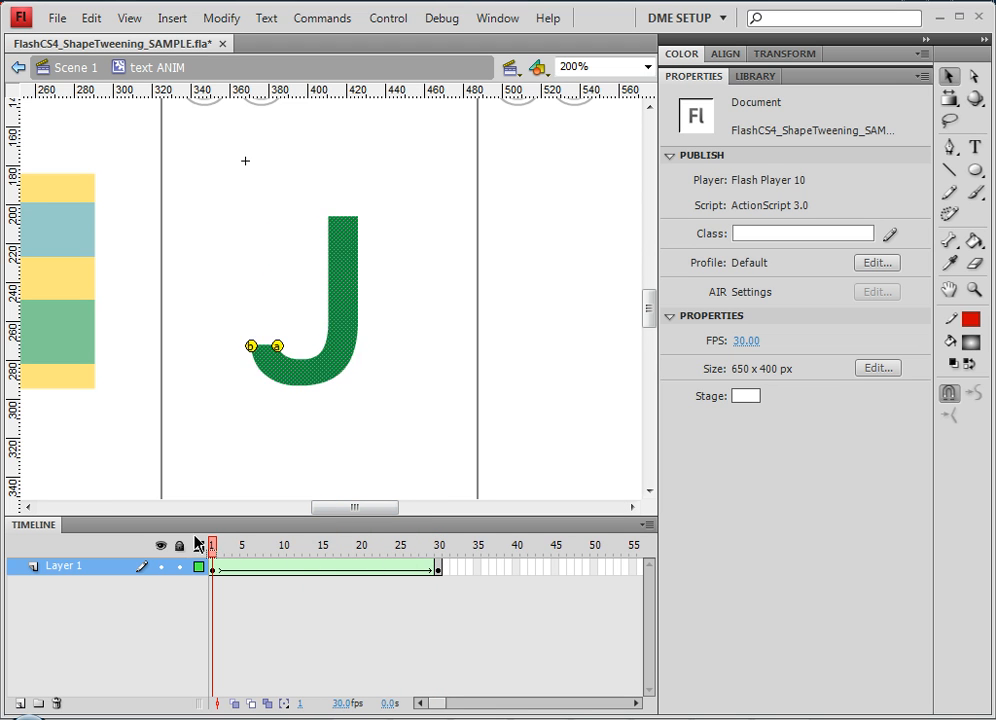
{"action": "left_click", "coordinate": [380, 544]}
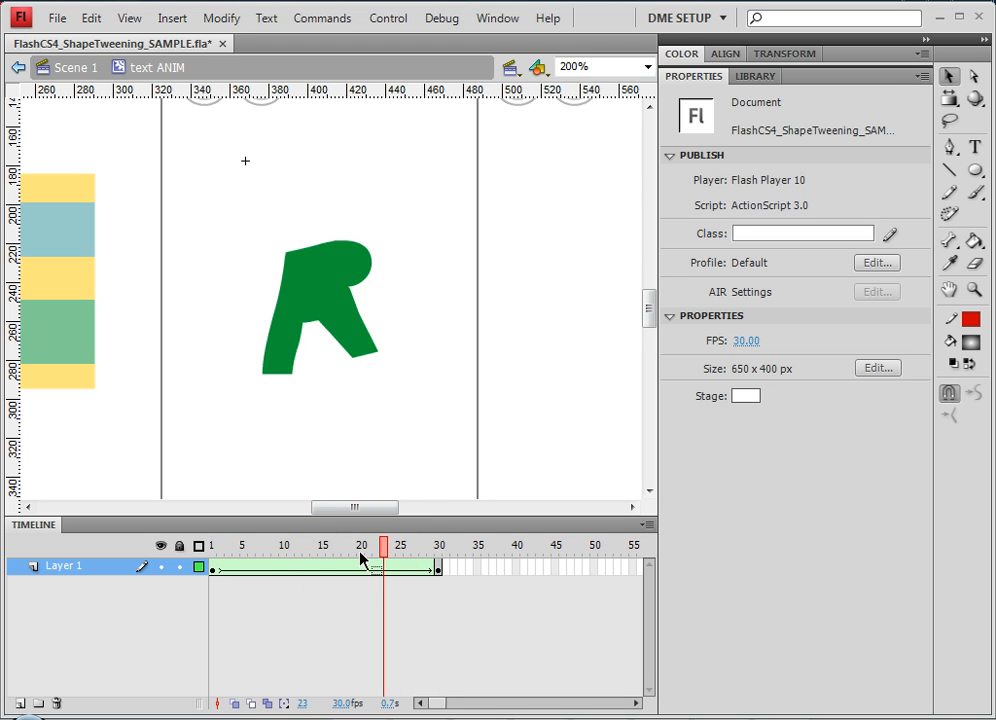
{"action": "left_click", "coordinate": [438, 544]}
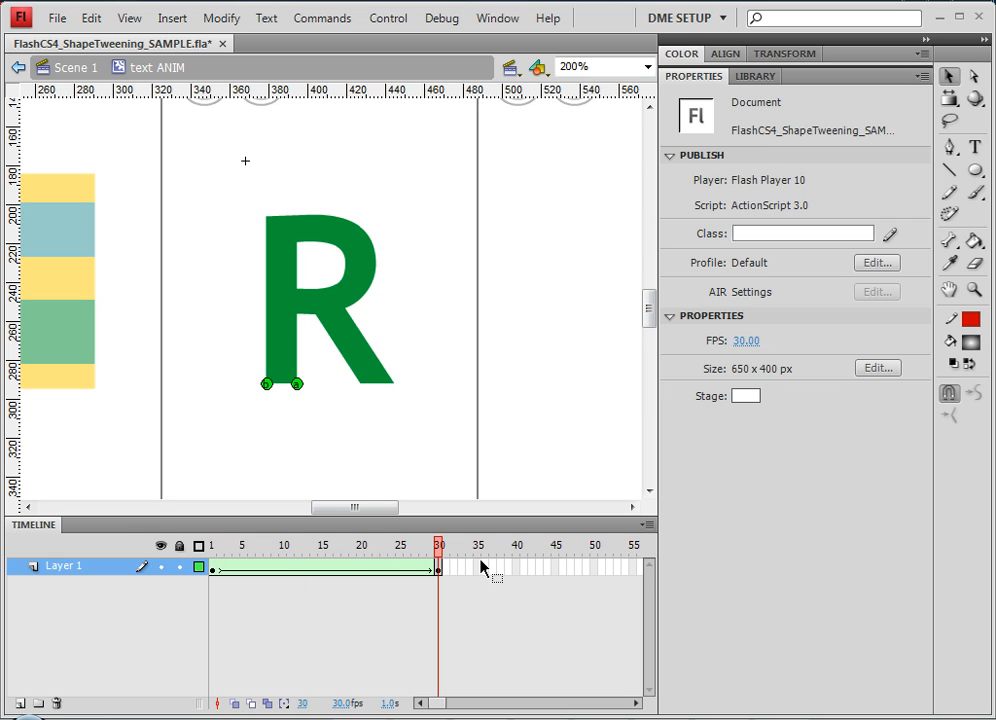
{"action": "left_click", "coordinate": [212, 544]}
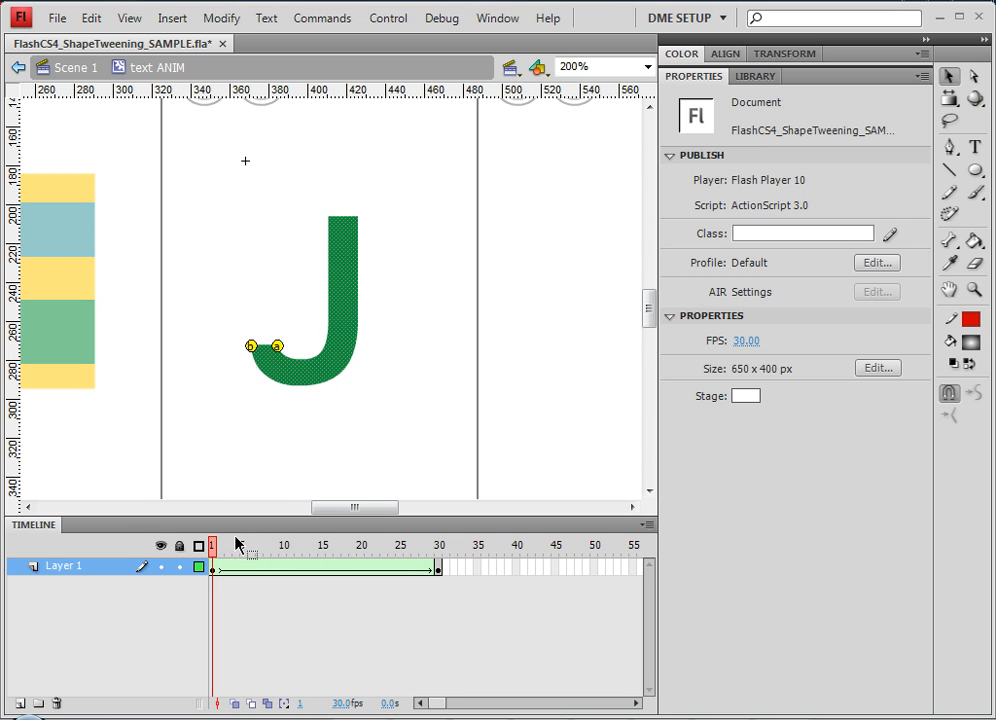
{"action": "left_click", "coordinate": [376, 544]}
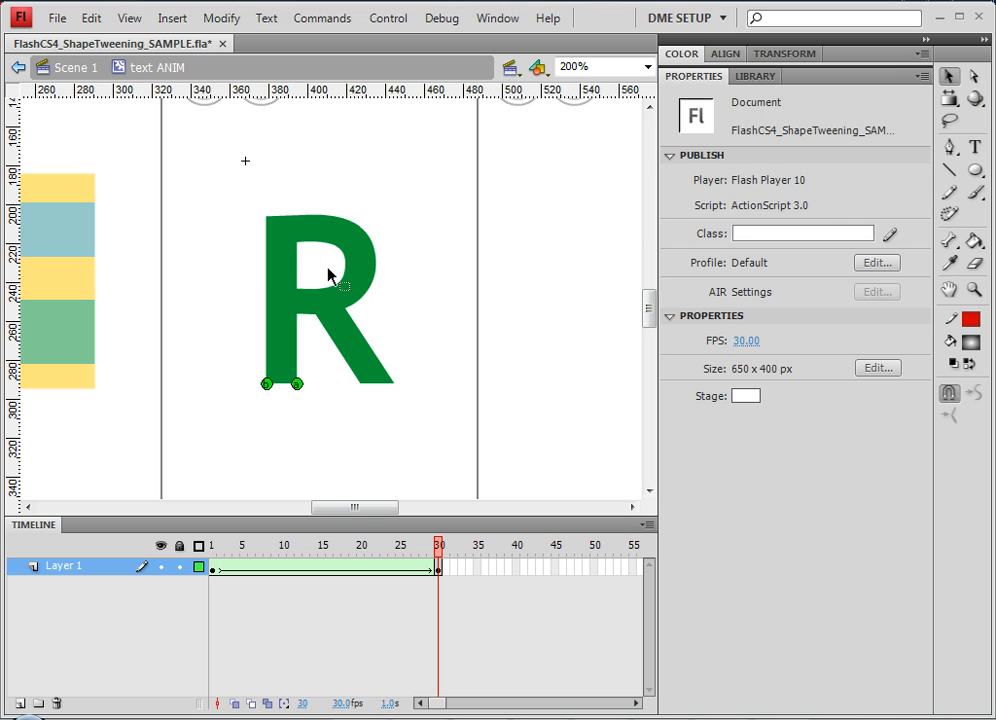
{"action": "mouse_move", "coordinate": [322, 268]}
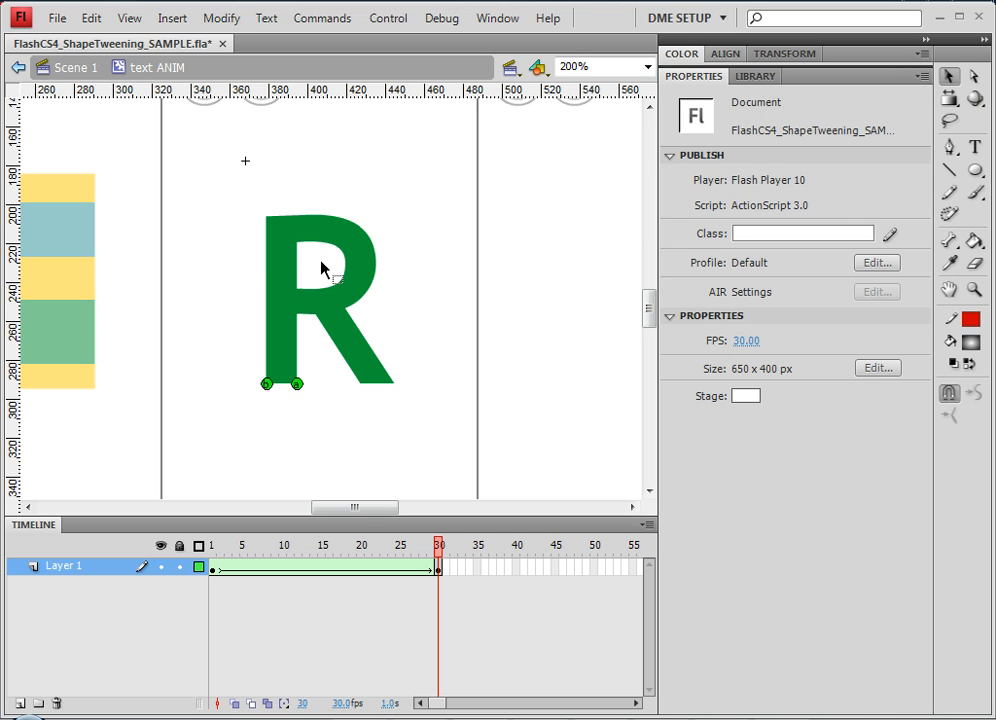
{"action": "mouse_move", "coordinate": [222, 268]}
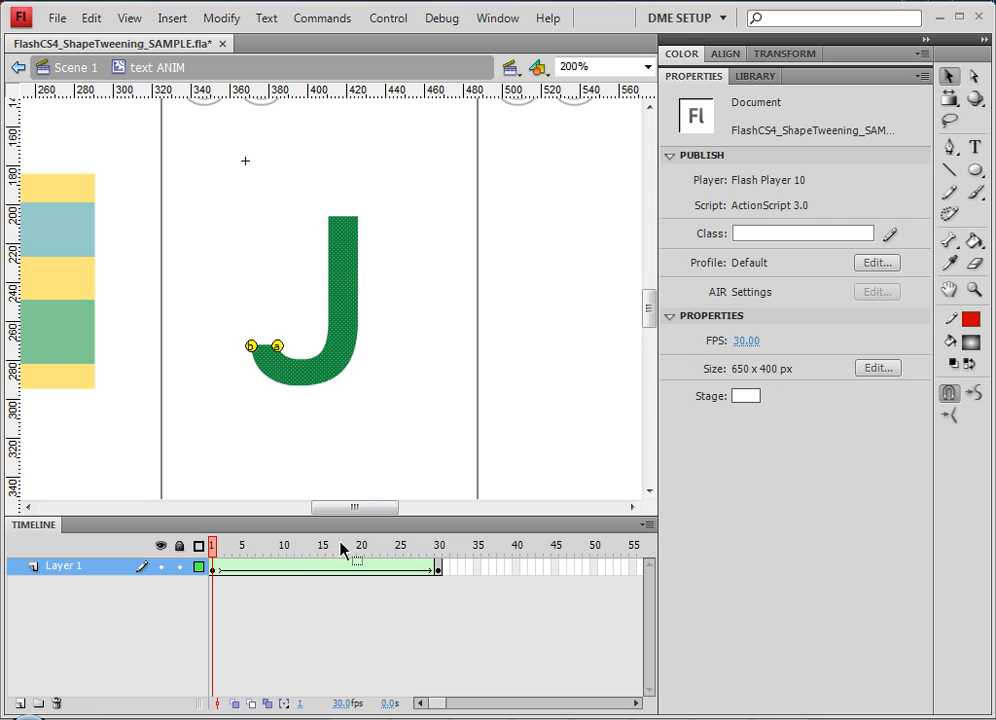
{"action": "left_click", "coordinate": [410, 544]}
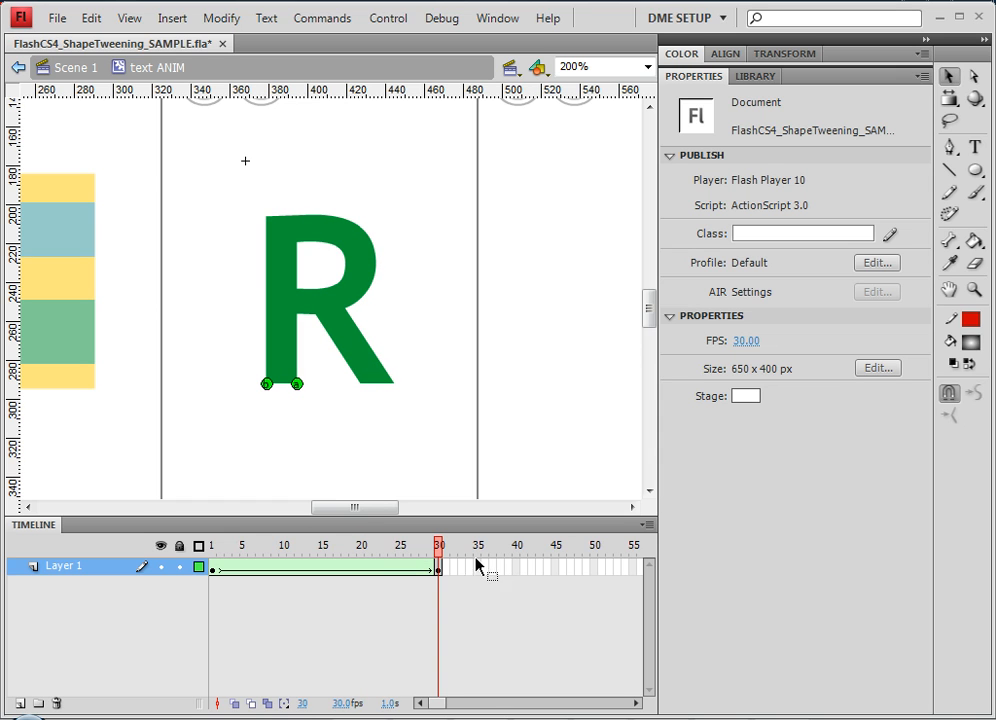
{"action": "mouse_move", "coordinate": [280, 418]}
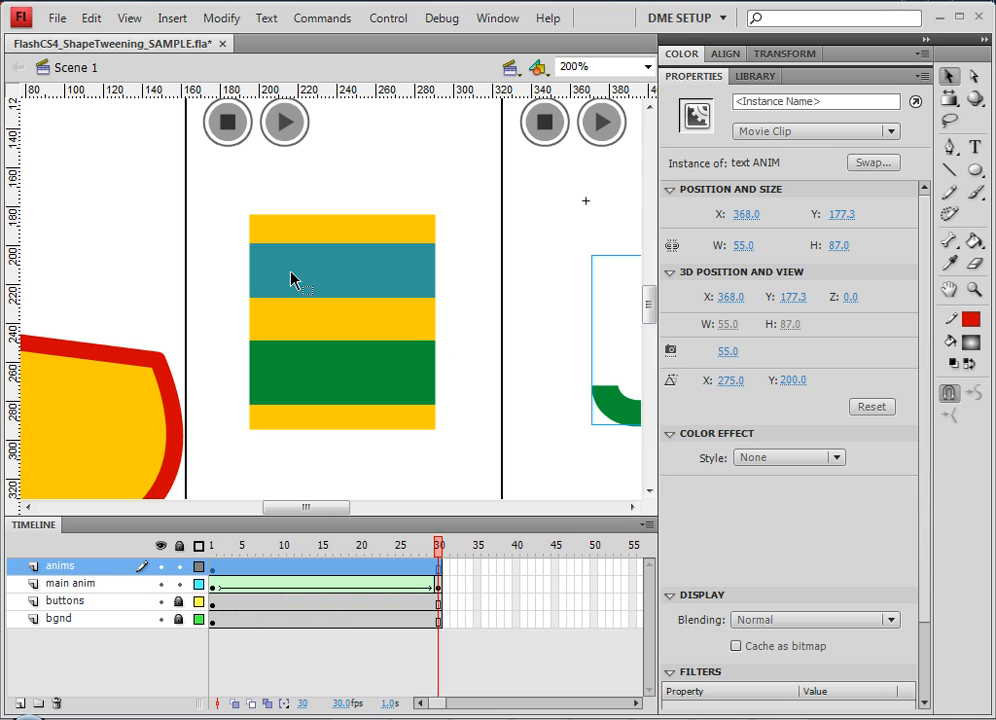
{"action": "mouse_move", "coordinate": [304, 278]}
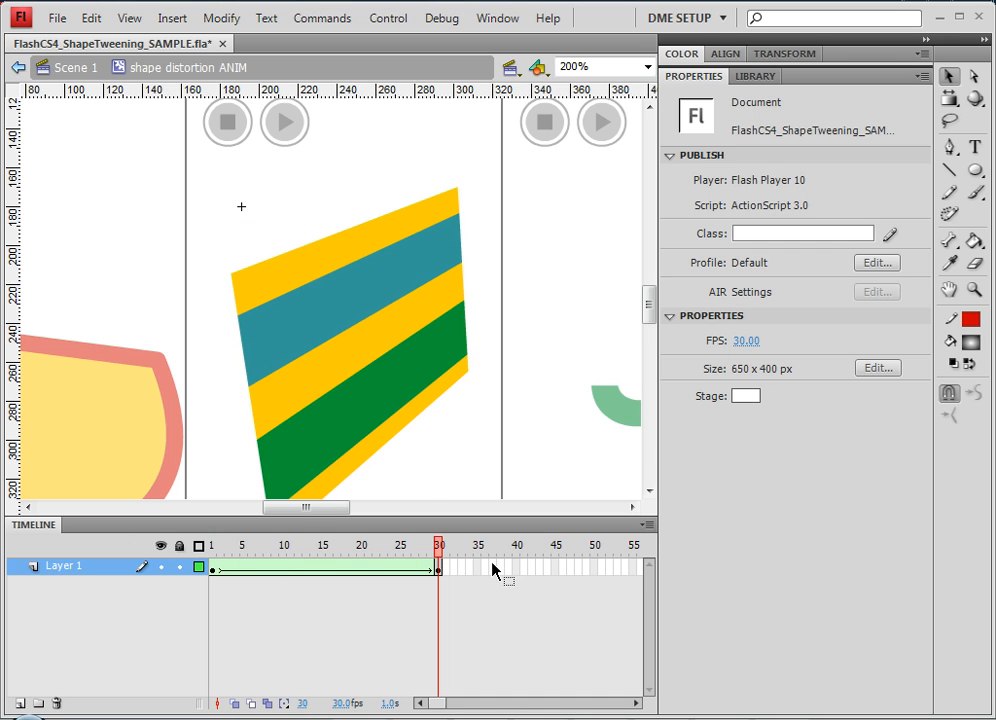
Scrub the shape distortion ANIM timeline between frame 1 and middle frames where the stripes split
{"action": "left_click", "coordinate": [360, 544]}
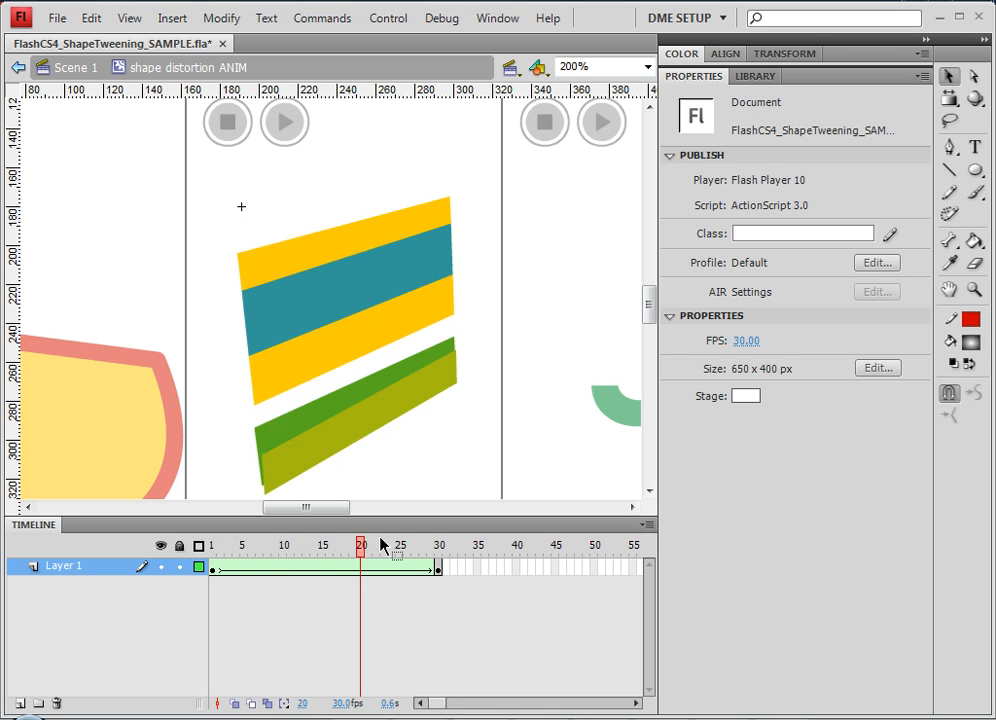
{"action": "left_click", "coordinate": [212, 544]}
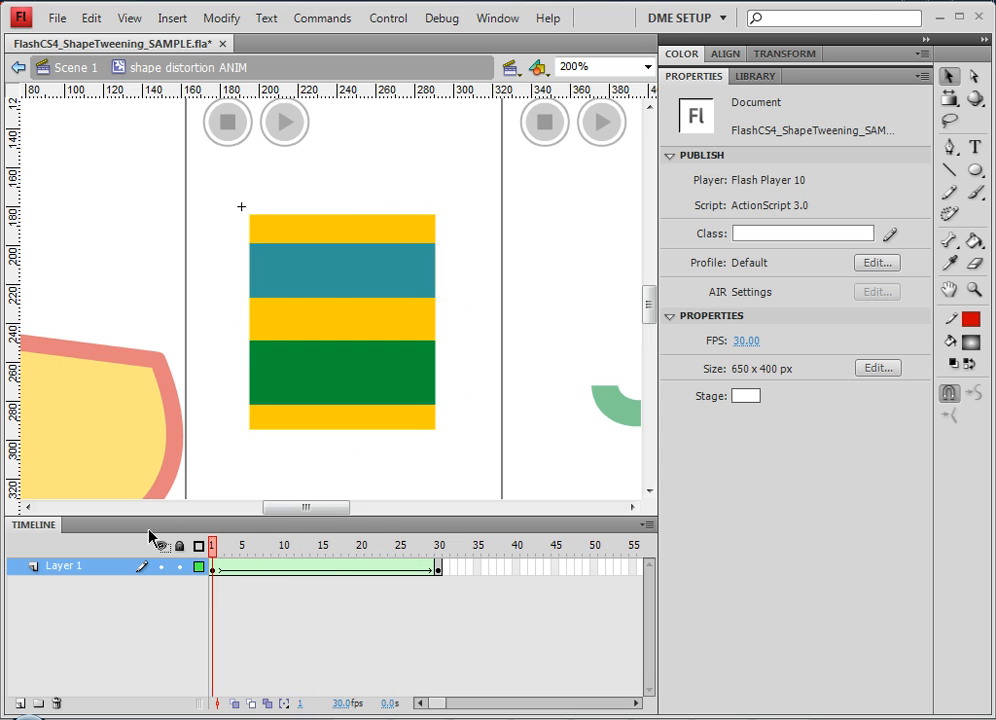
{"action": "left_click", "coordinate": [302, 544]}
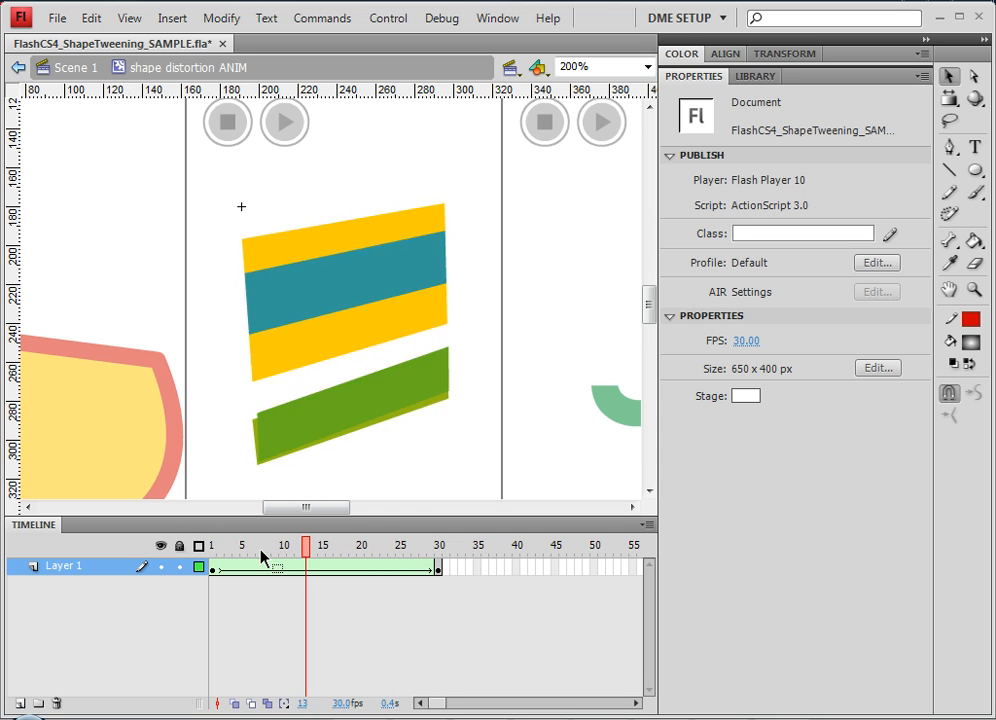
{"action": "left_click", "coordinate": [212, 544]}
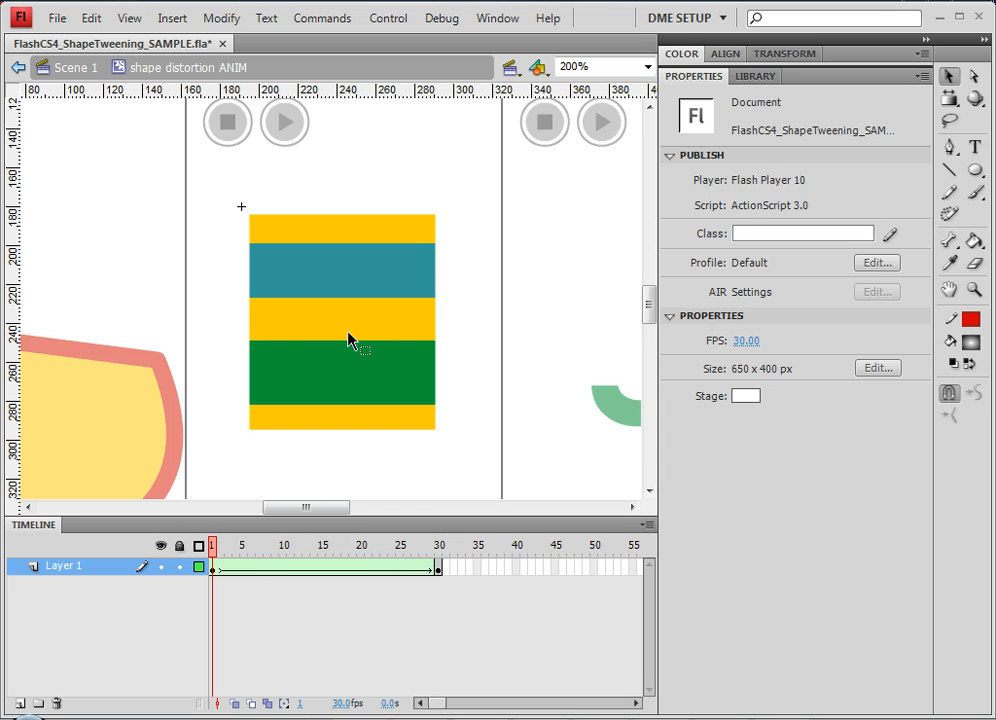
{"action": "mouse_move", "coordinate": [256, 222]}
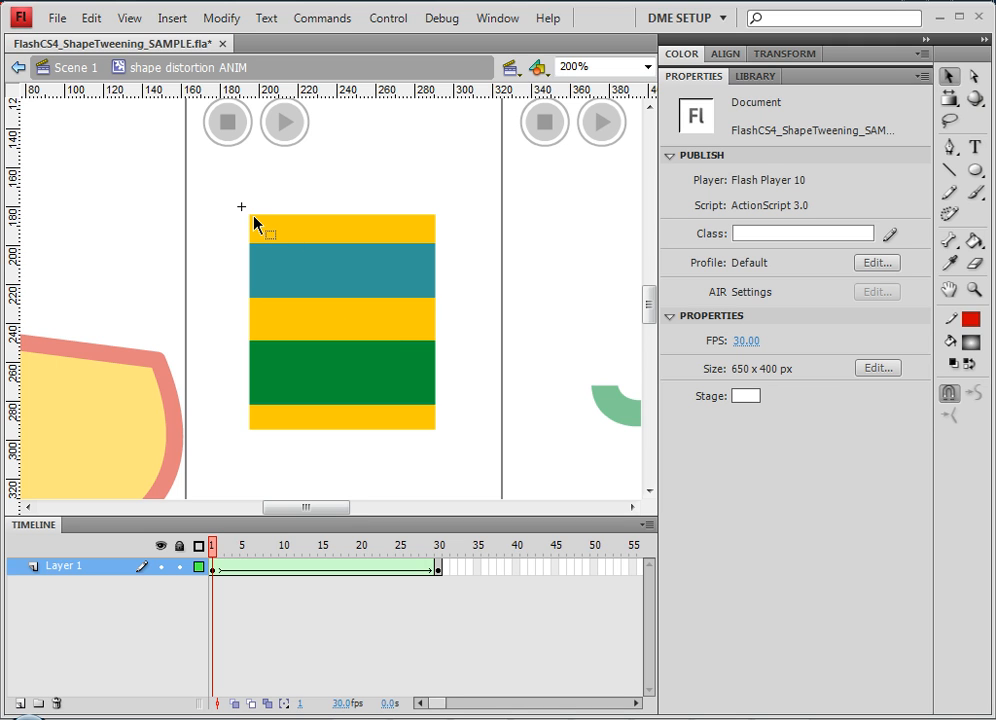
{"action": "mouse_move", "coordinate": [248, 216]}
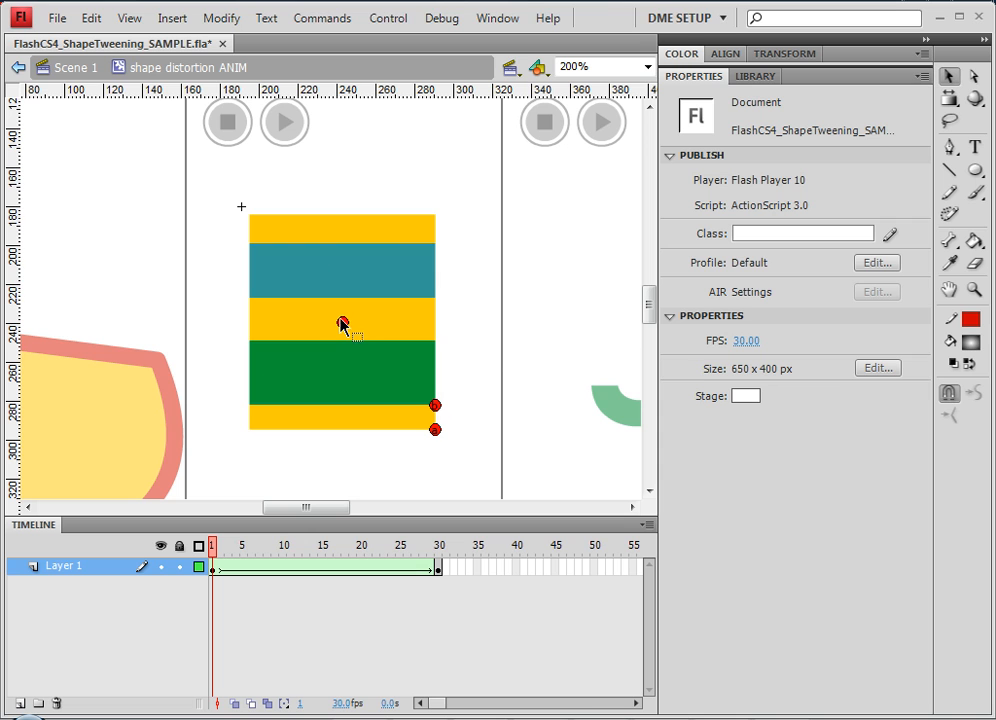
Place hints on the rectangle's right edge, bottom-left corner and left edge, matching them on frame 30
{"action": "left_click", "coordinate": [342, 322]}
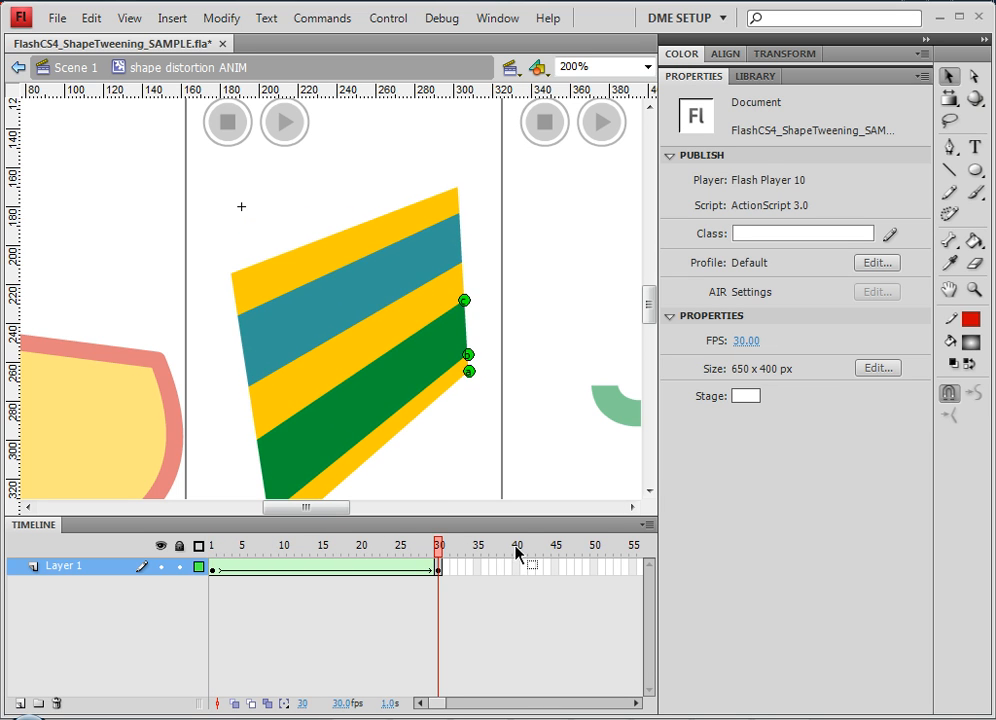
{"action": "left_click", "coordinate": [322, 544]}
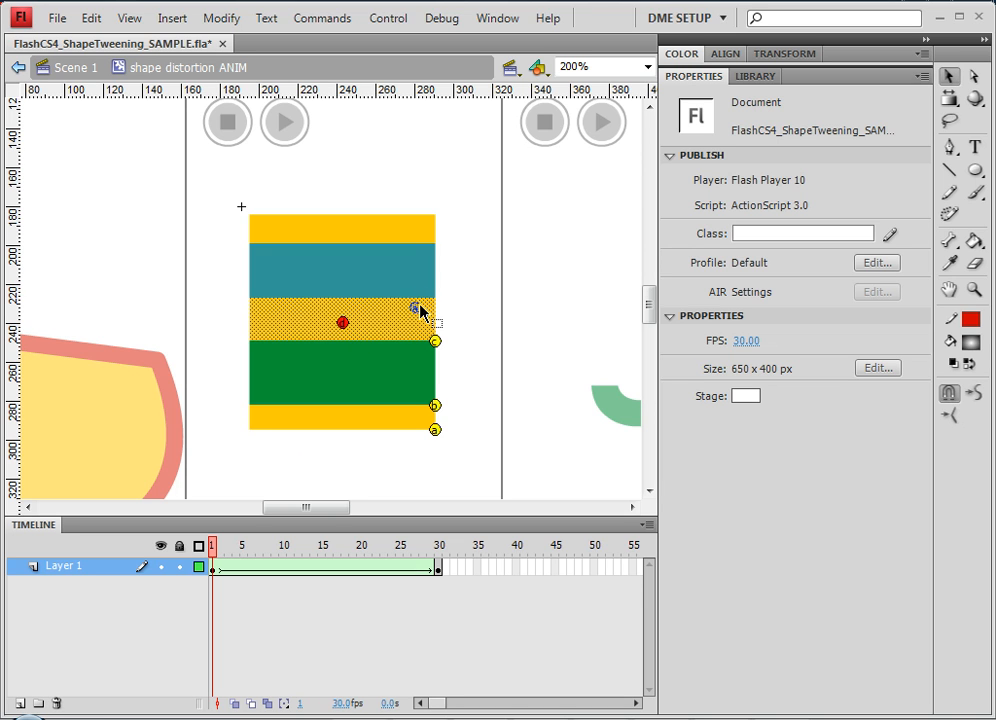
{"action": "left_click", "coordinate": [432, 302]}
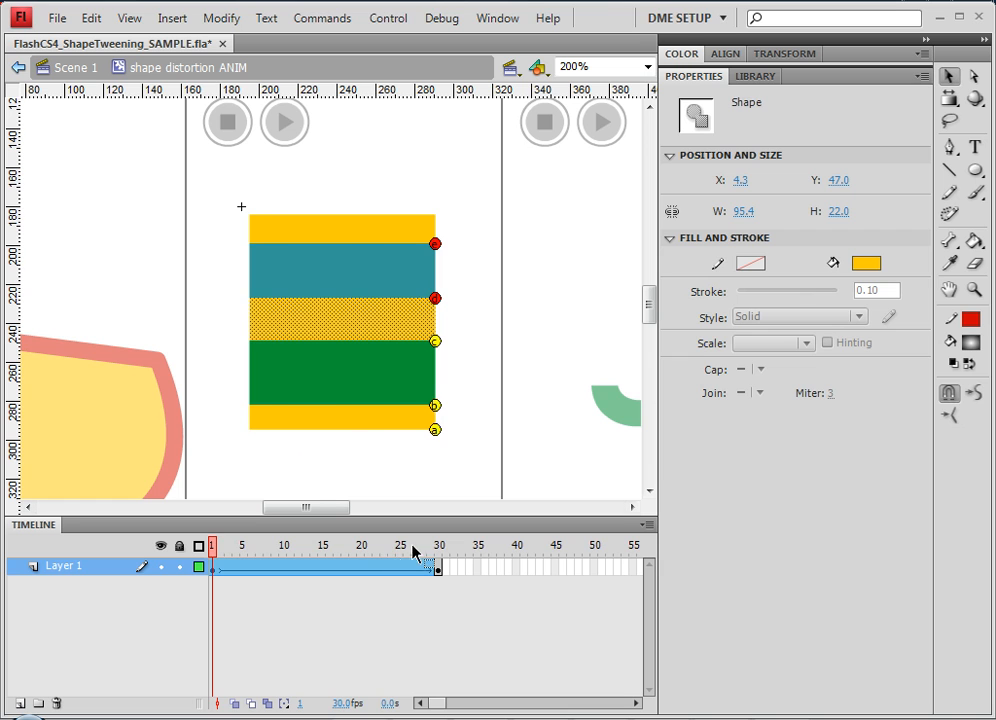
{"action": "left_click", "coordinate": [438, 544]}
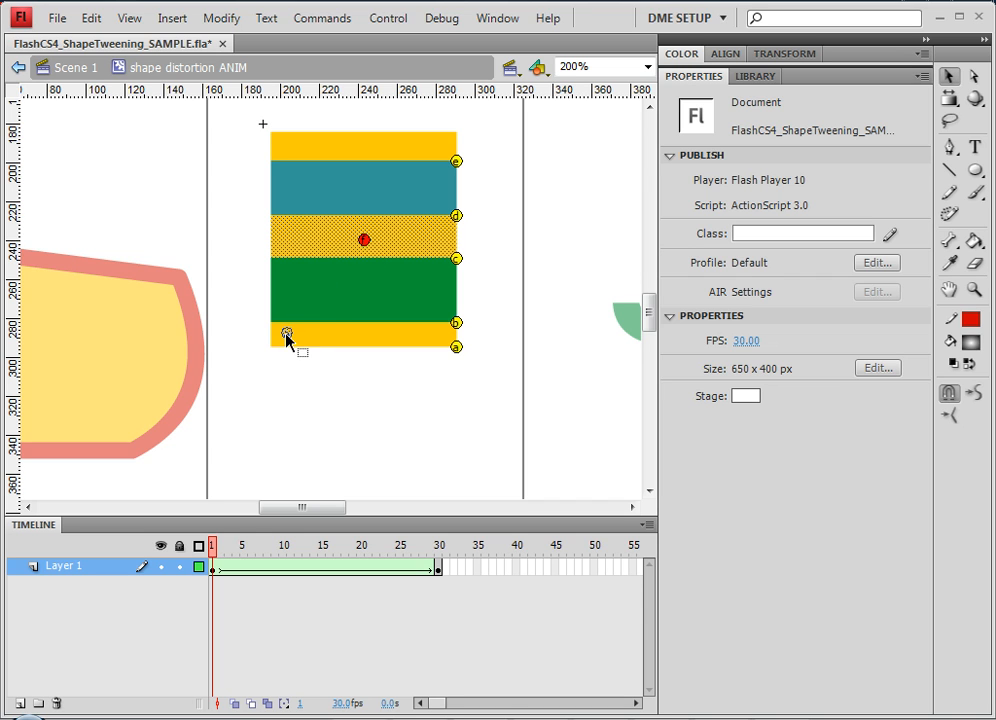
{"action": "left_click", "coordinate": [286, 334]}
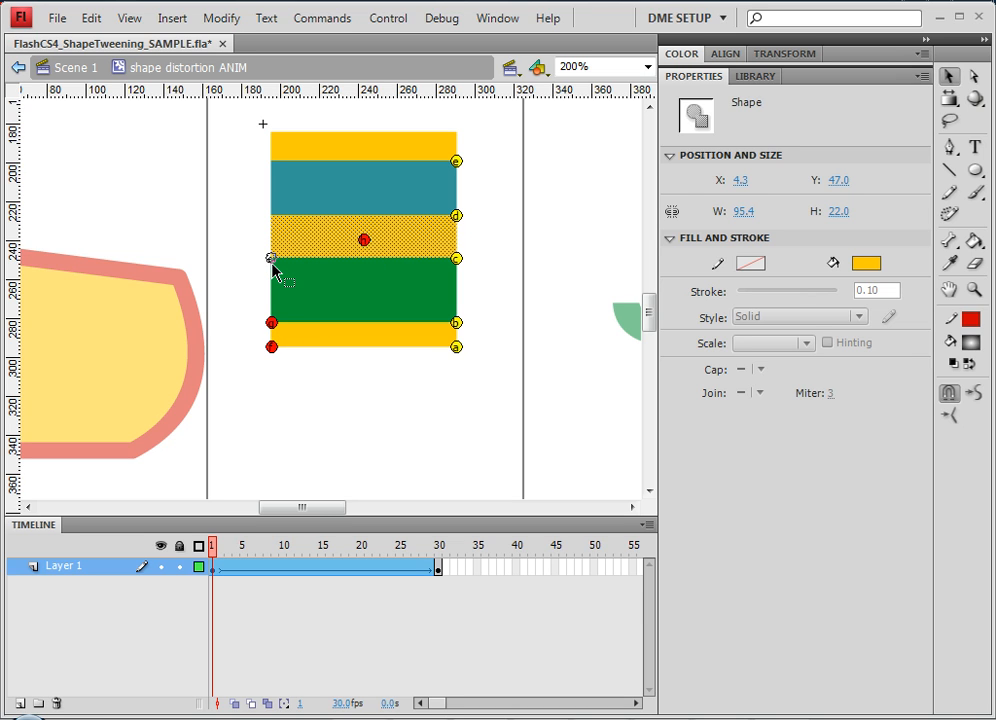
{"action": "left_click", "coordinate": [270, 258]}
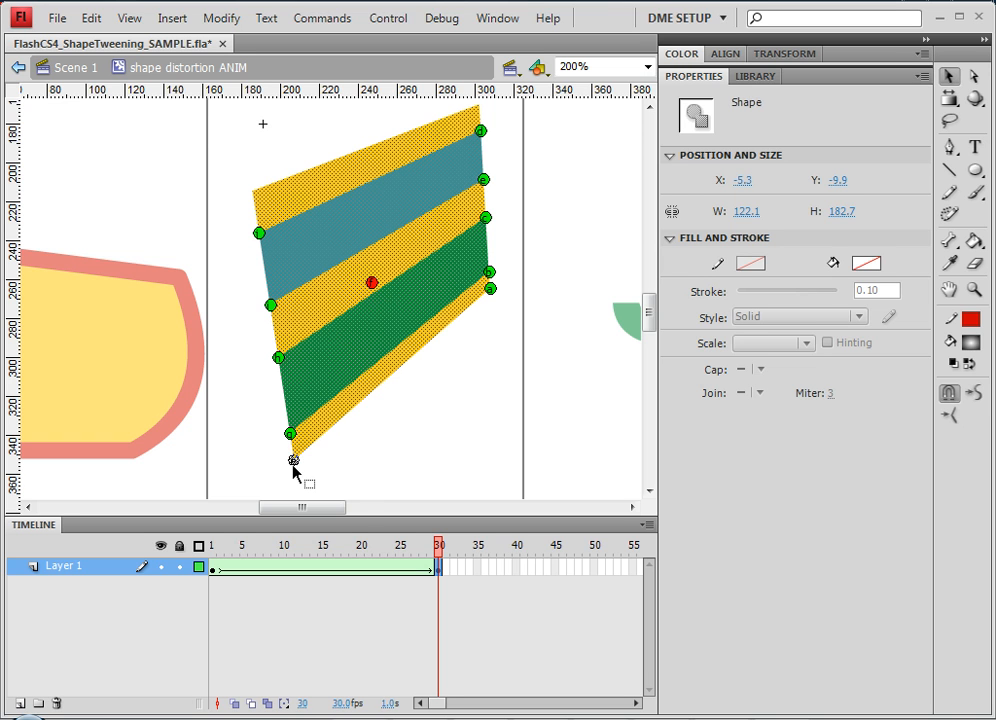
Scrub the tween, then add a shape hint at the rectangle's top-left corner on frame 1
{"action": "left_click", "coordinate": [284, 544]}
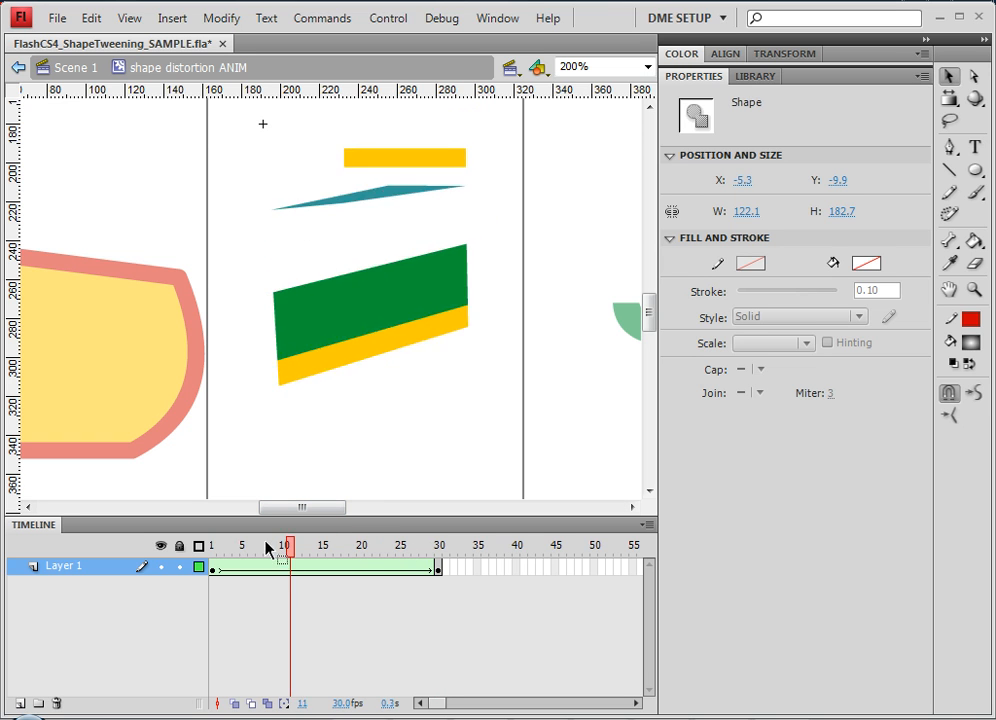
{"action": "left_click", "coordinate": [438, 544]}
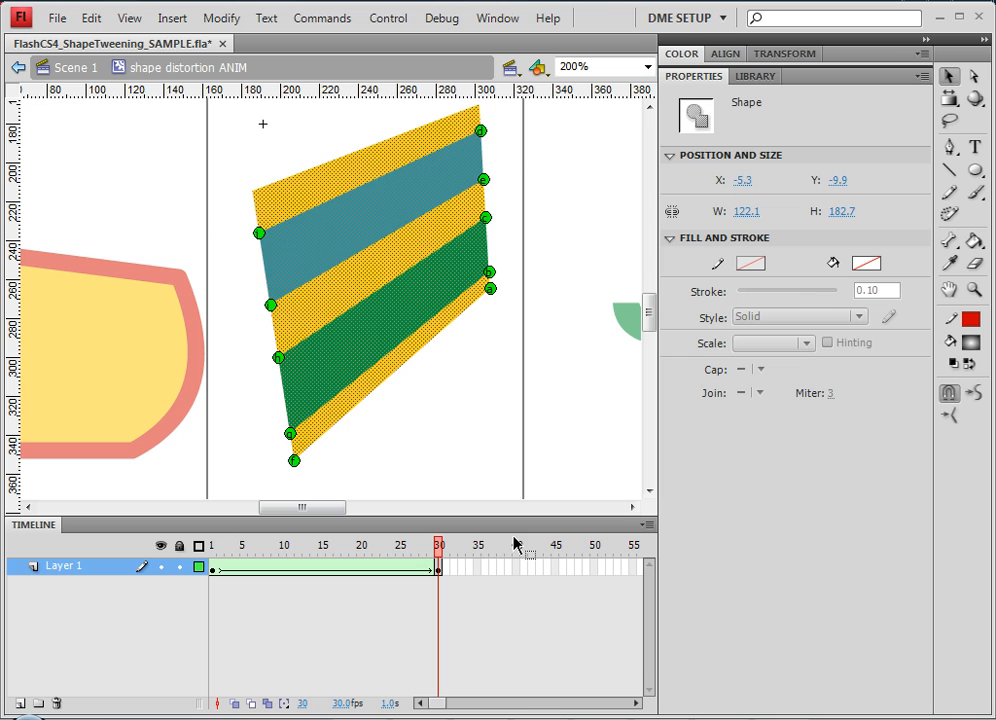
{"action": "left_click", "coordinate": [212, 546]}
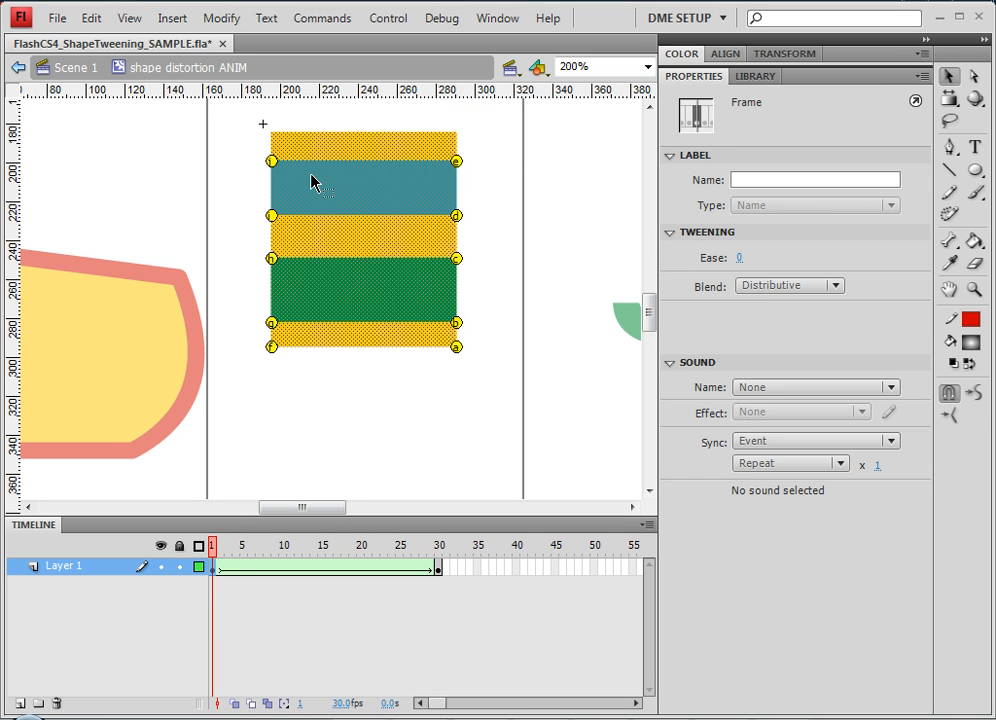
{"action": "left_click", "coordinate": [364, 240]}
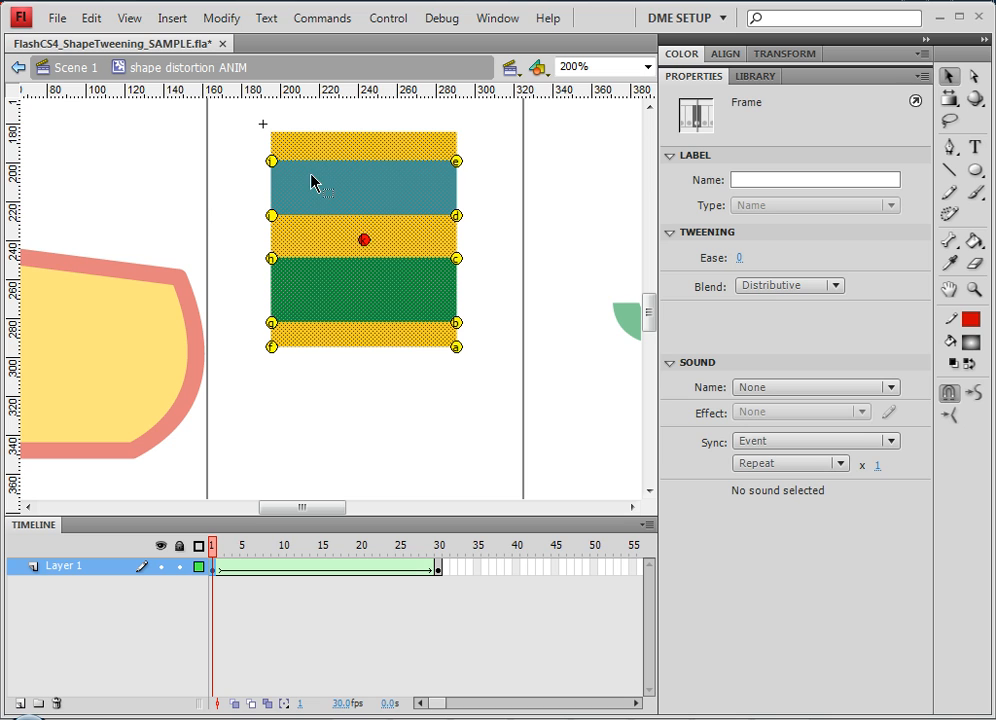
{"action": "left_click", "coordinate": [280, 160]}
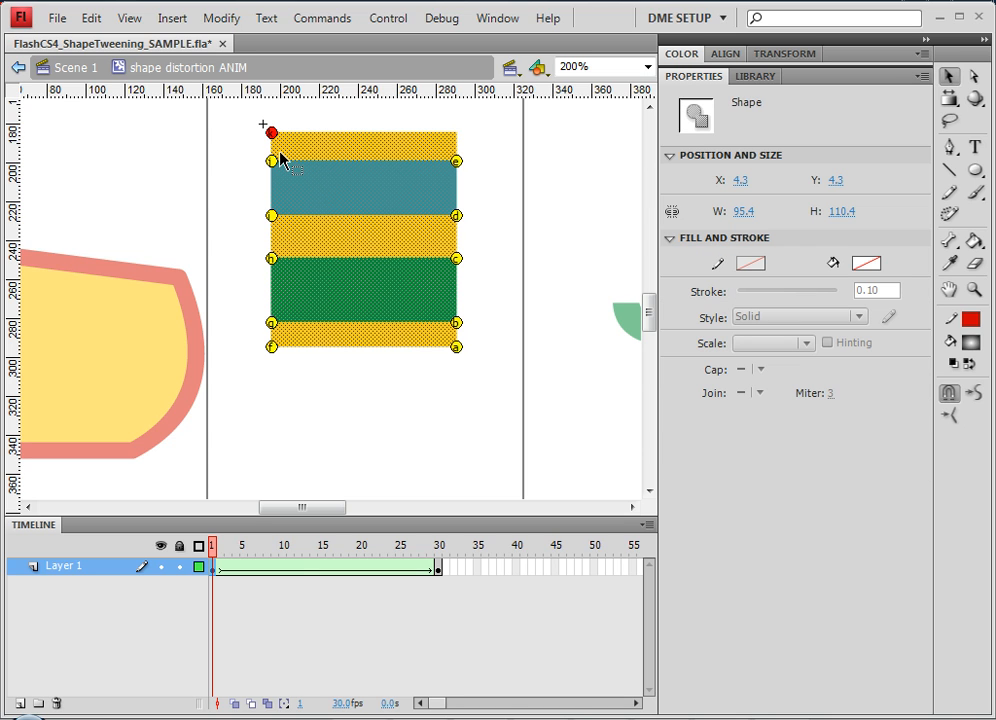
{"action": "mouse_move", "coordinate": [278, 624]}
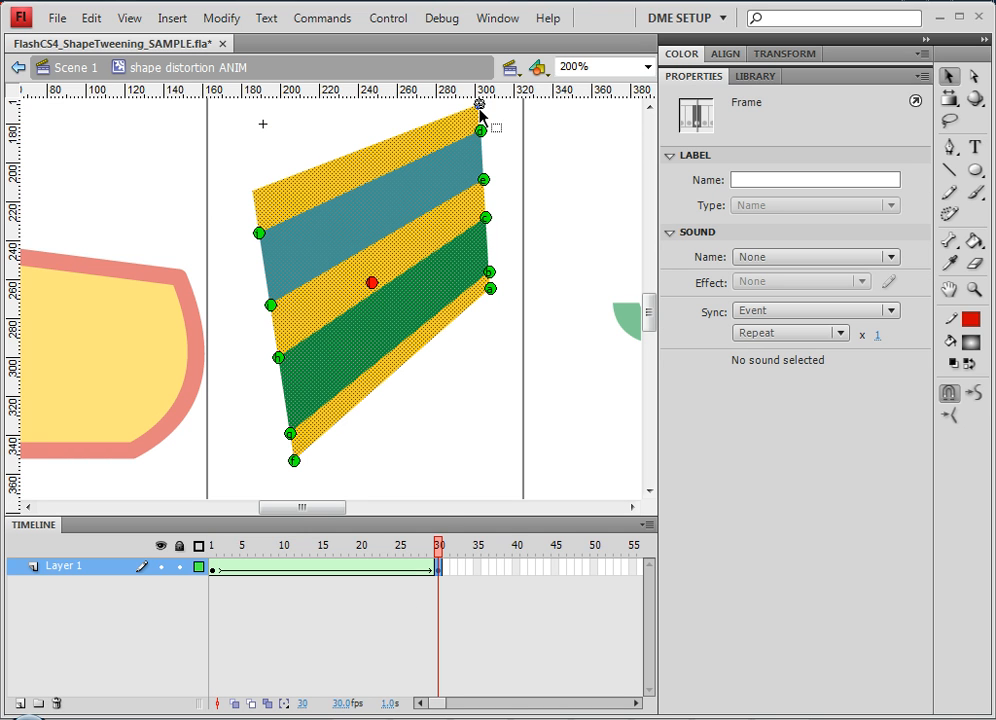
Align the matching hint on the slanted final shape and recheck the tween through frame 30
{"action": "left_click", "coordinate": [260, 188]}
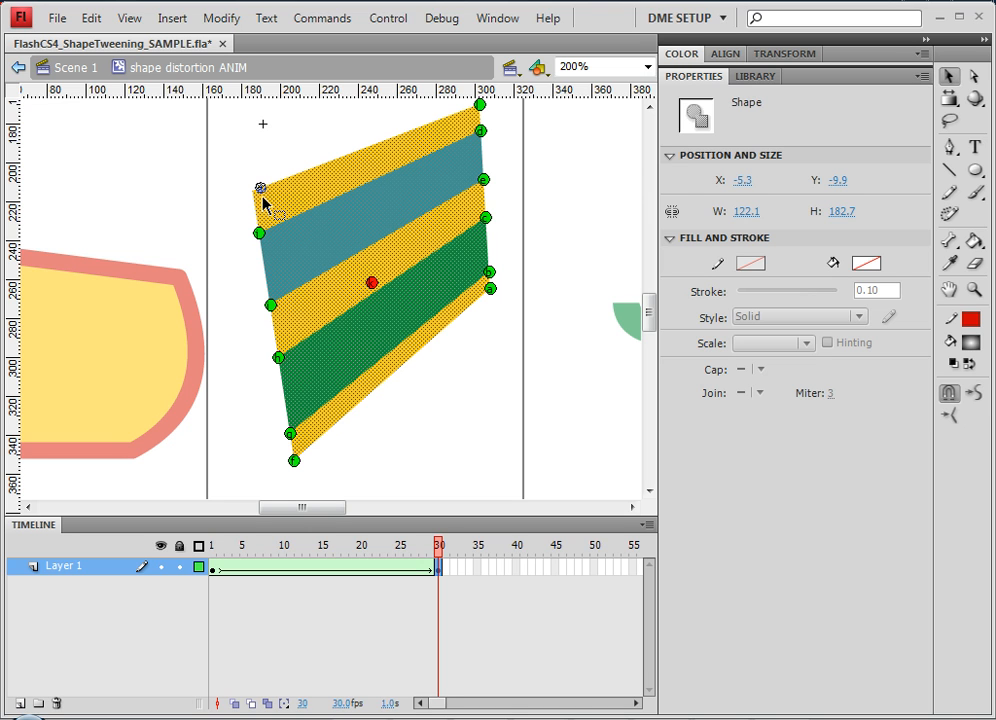
{"action": "left_click", "coordinate": [268, 544]}
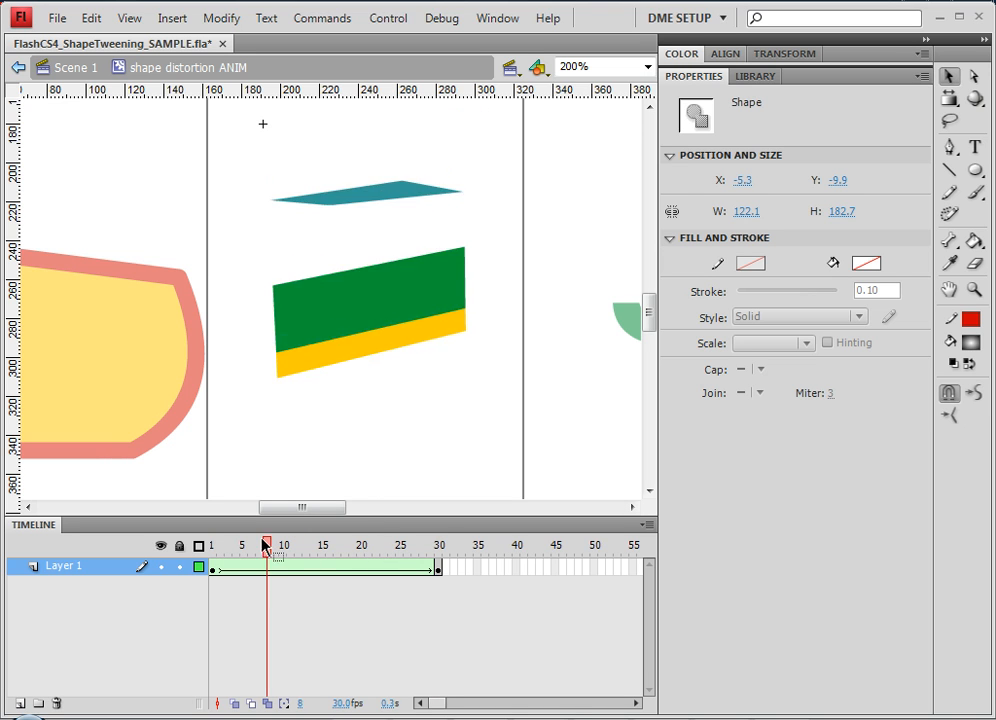
{"action": "left_click", "coordinate": [438, 544]}
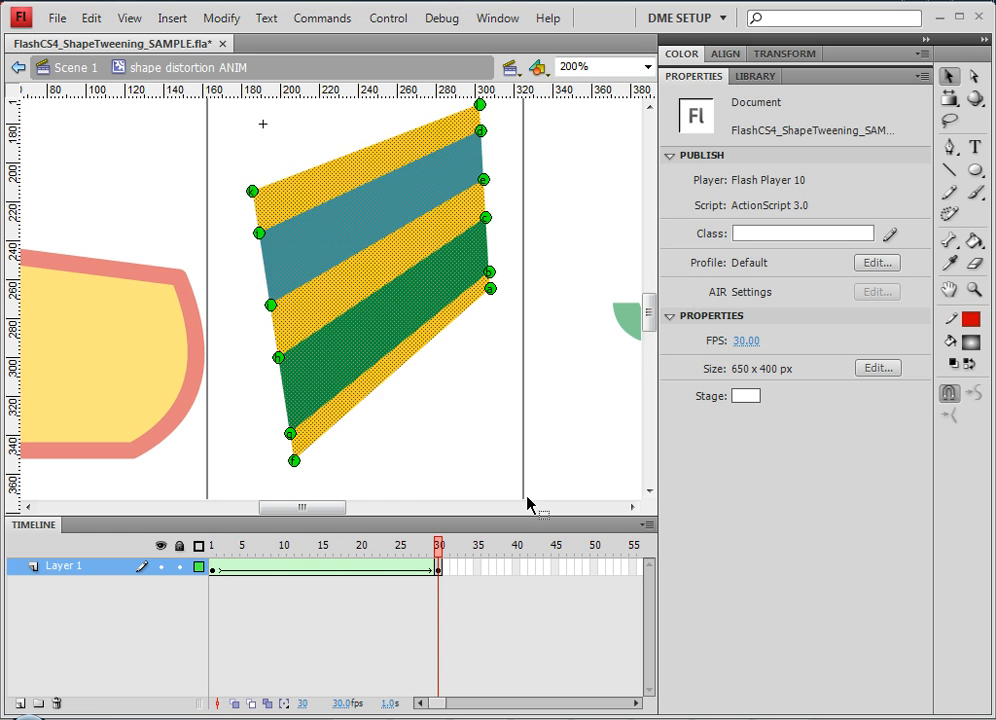
{"action": "mouse_move", "coordinate": [468, 528]}
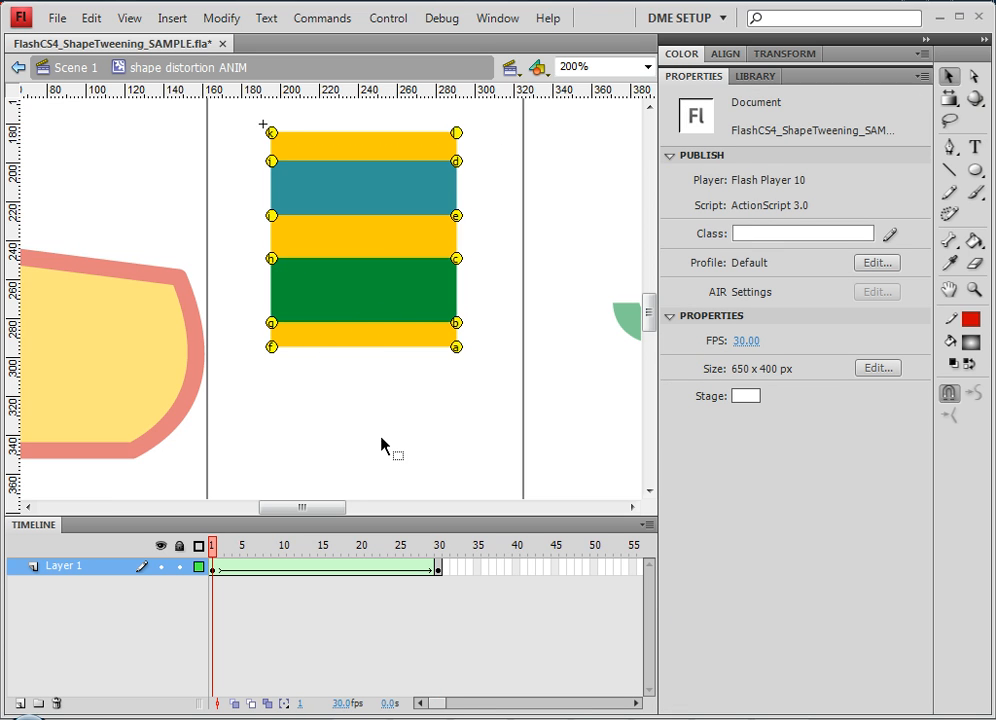
{"action": "mouse_move", "coordinate": [378, 552]}
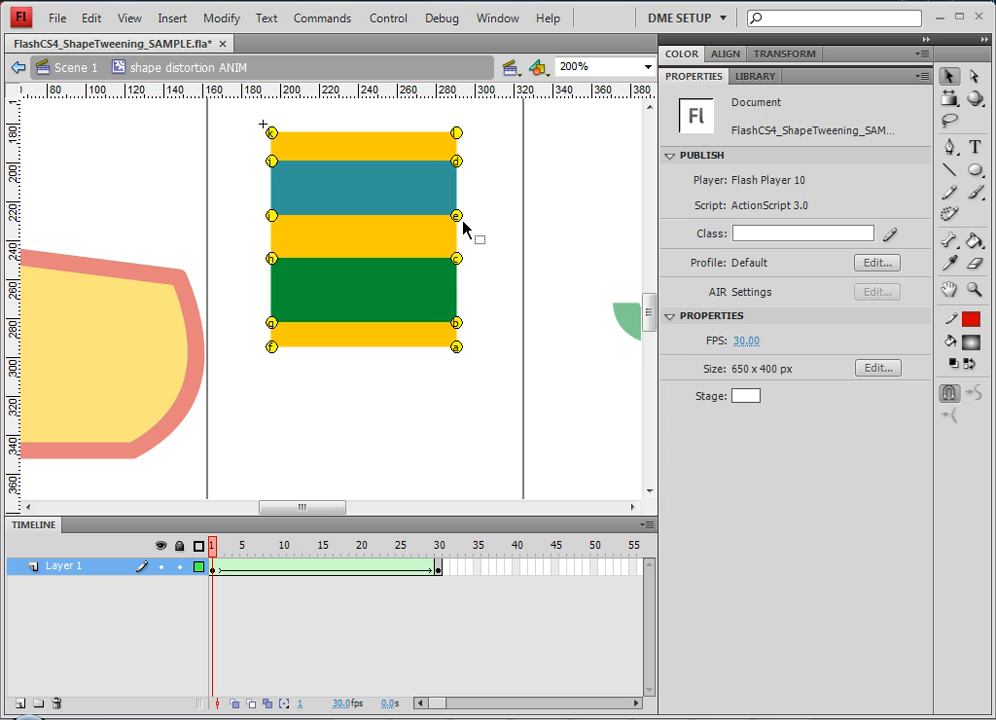
Adjust a shape hint on the rectangle's right edge before returning to Scene 1
{"action": "left_click", "coordinate": [438, 544]}
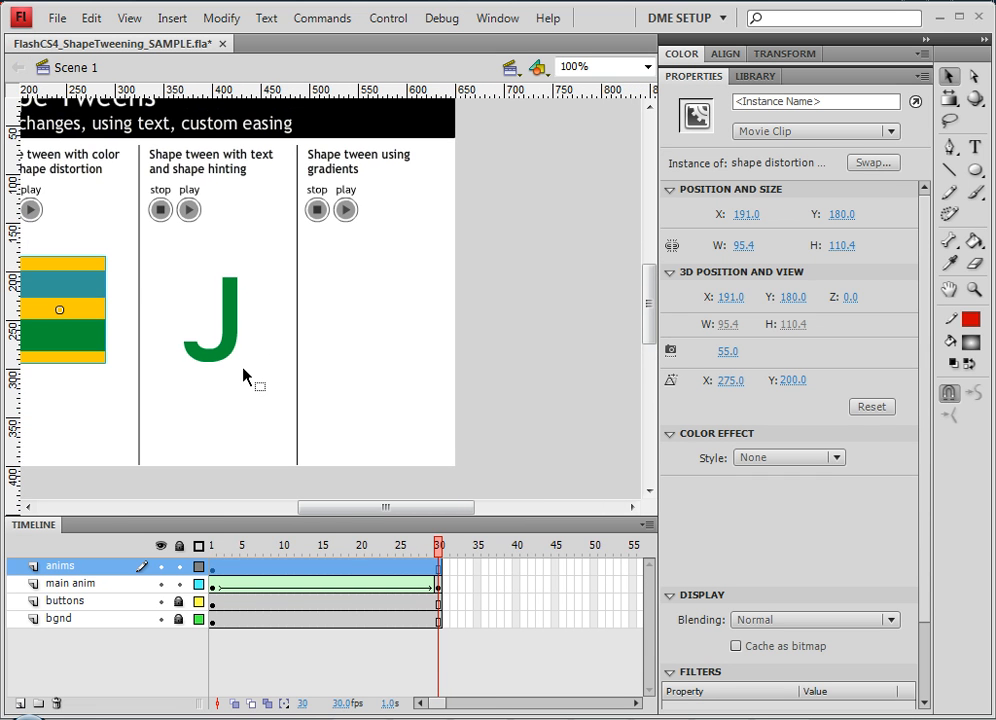
Draw a circle with the Oval tool using a black-and-white radial gradient fill and select it
{"action": "scroll", "scroll_direction": "down", "scroll_amount": 3}
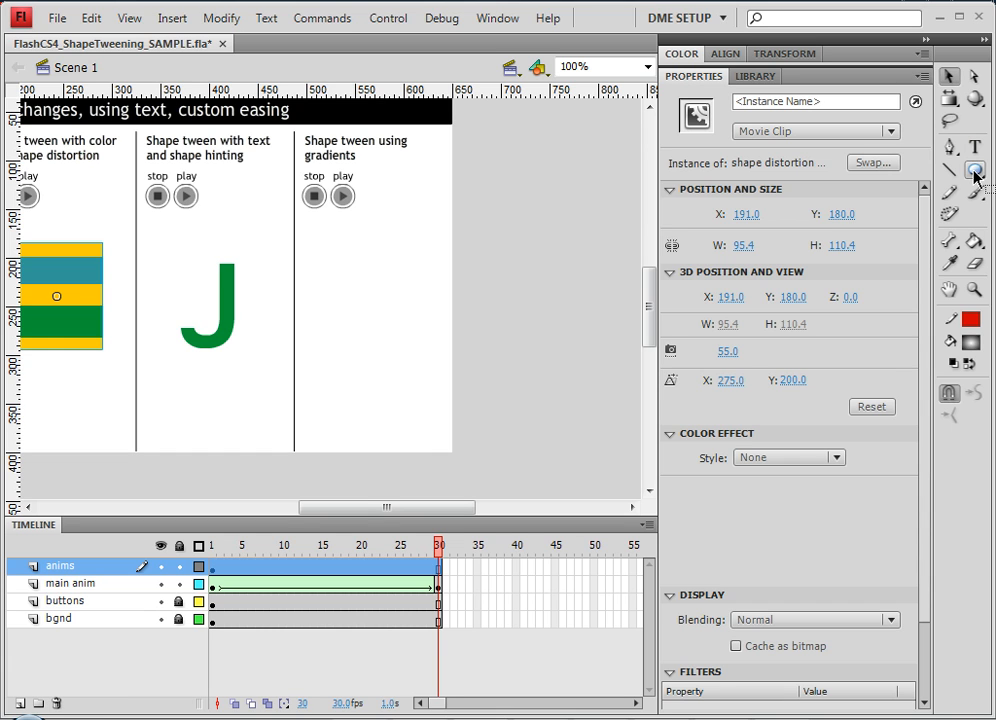
{"action": "left_click", "coordinate": [976, 170]}
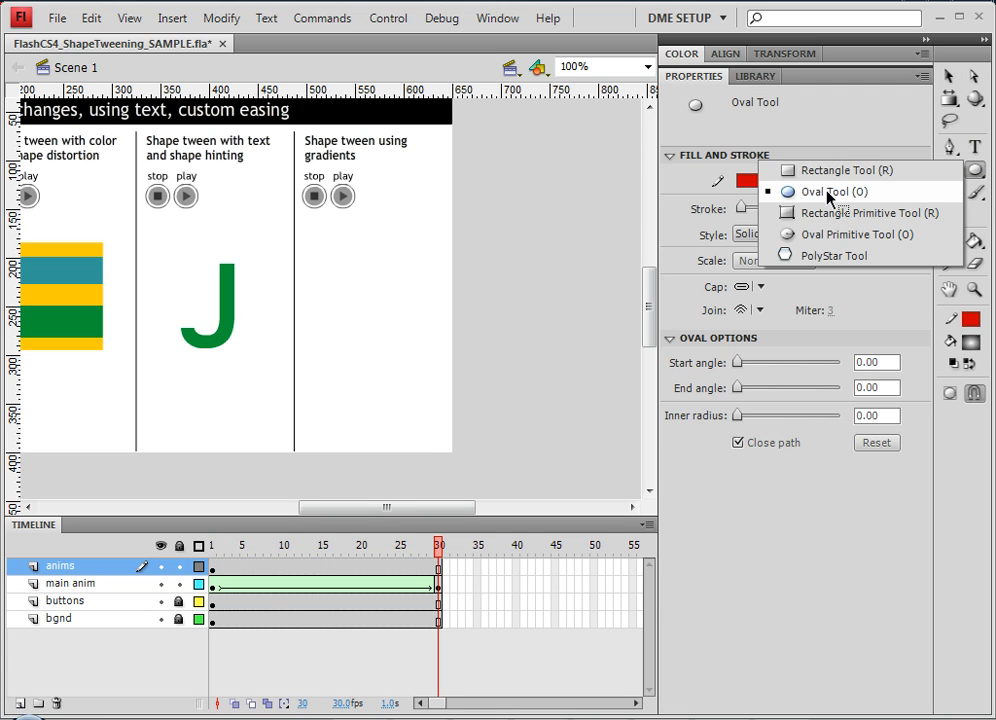
{"action": "left_click", "coordinate": [824, 192]}
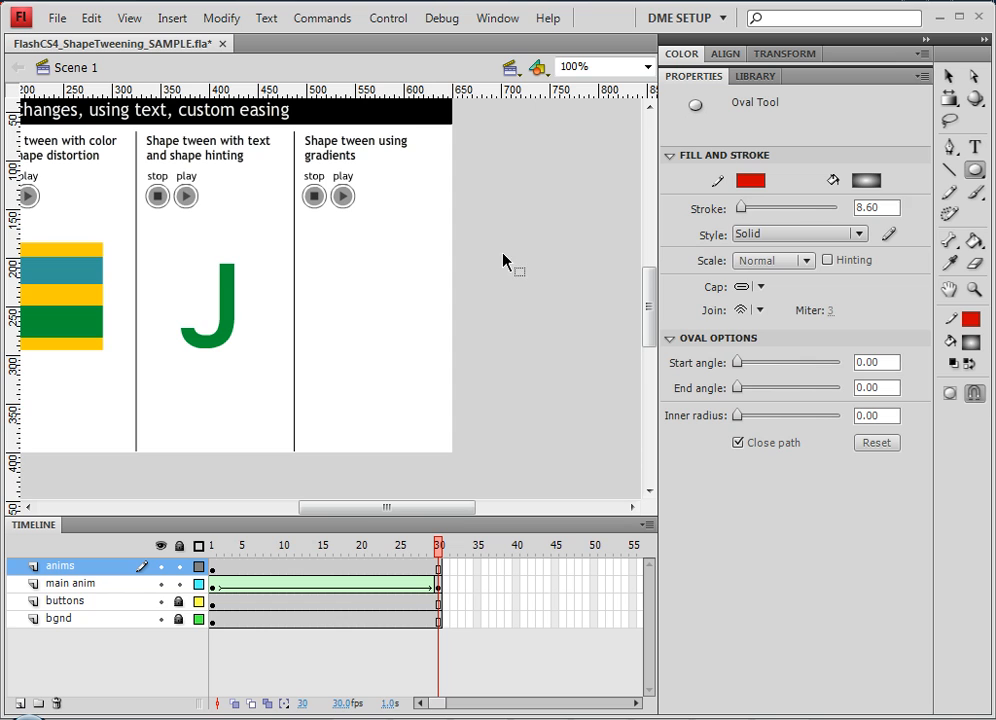
{"action": "left_click", "coordinate": [864, 180]}
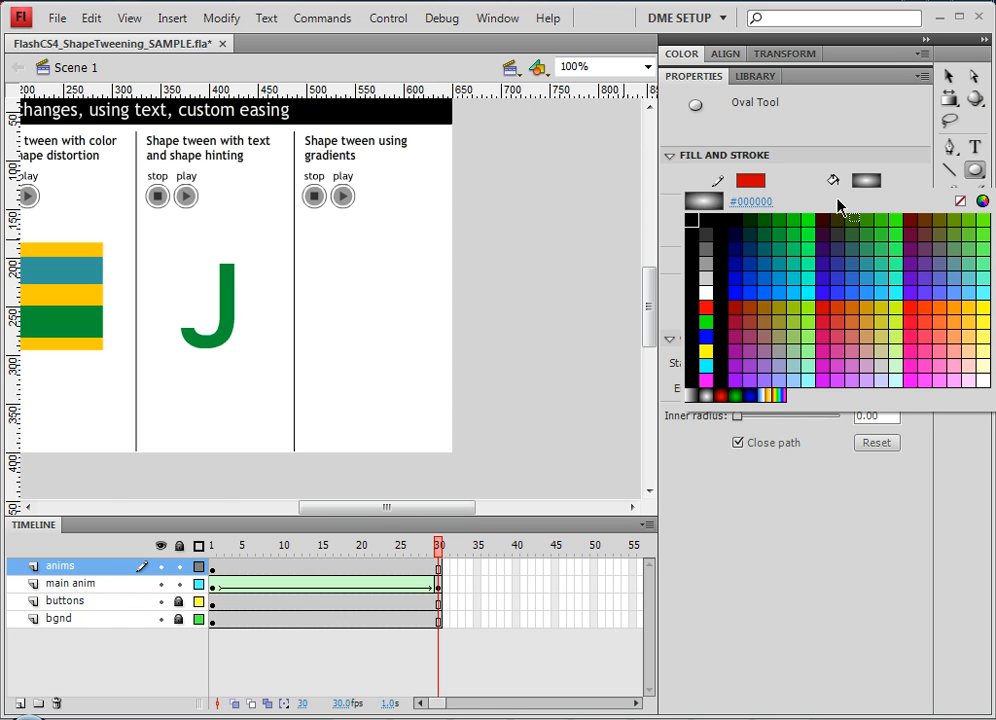
{"action": "mouse_move", "coordinate": [736, 344]}
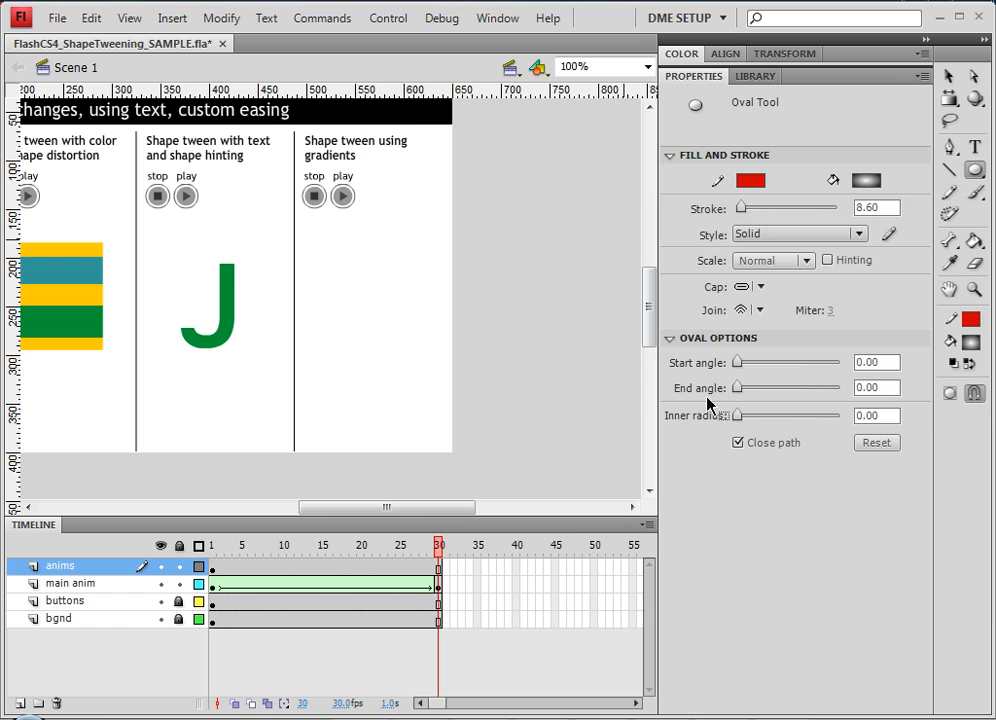
{"action": "left_click", "coordinate": [752, 180]}
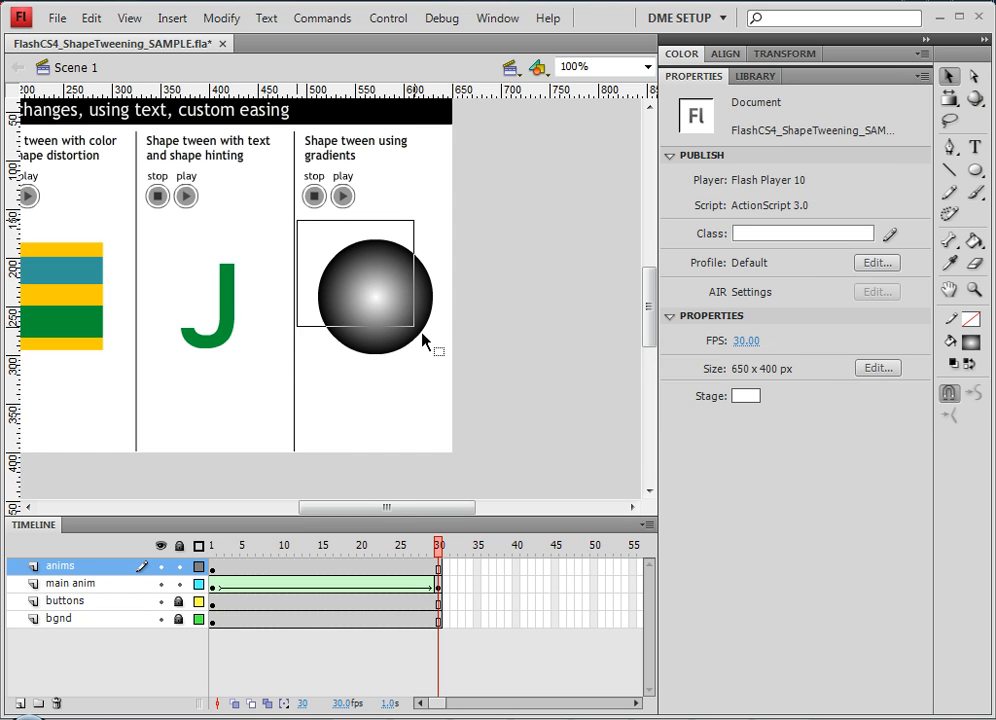
{"action": "left_click", "coordinate": [376, 300]}
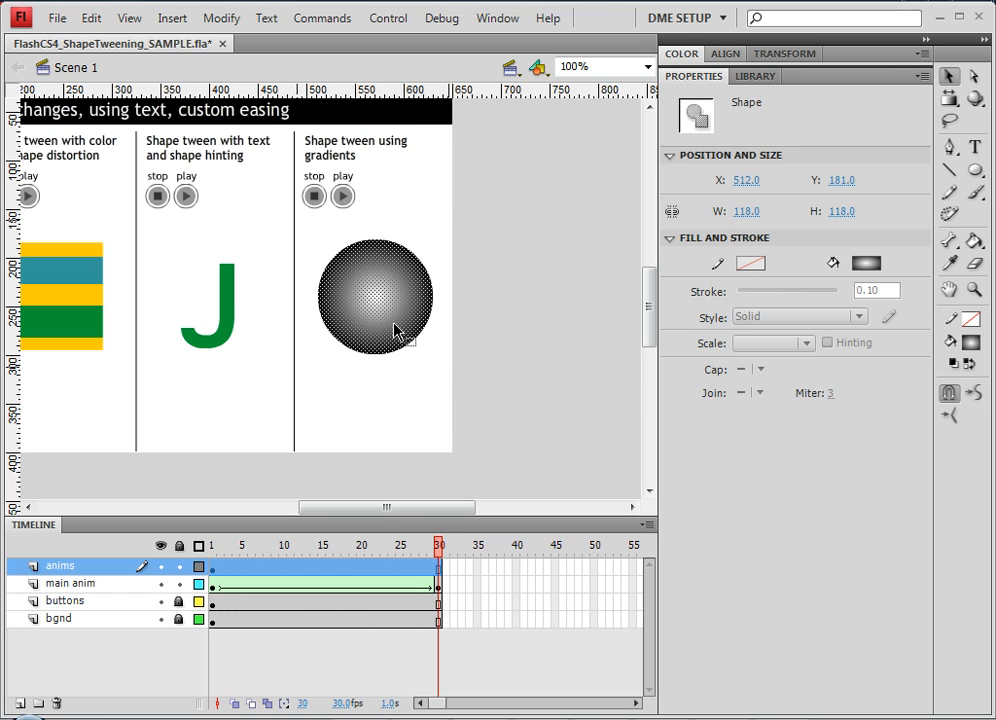
Convert the ball to a Movie Clip symbol named gradient ANIM and enter it for editing
{"action": "right_click", "coordinate": [396, 330]}
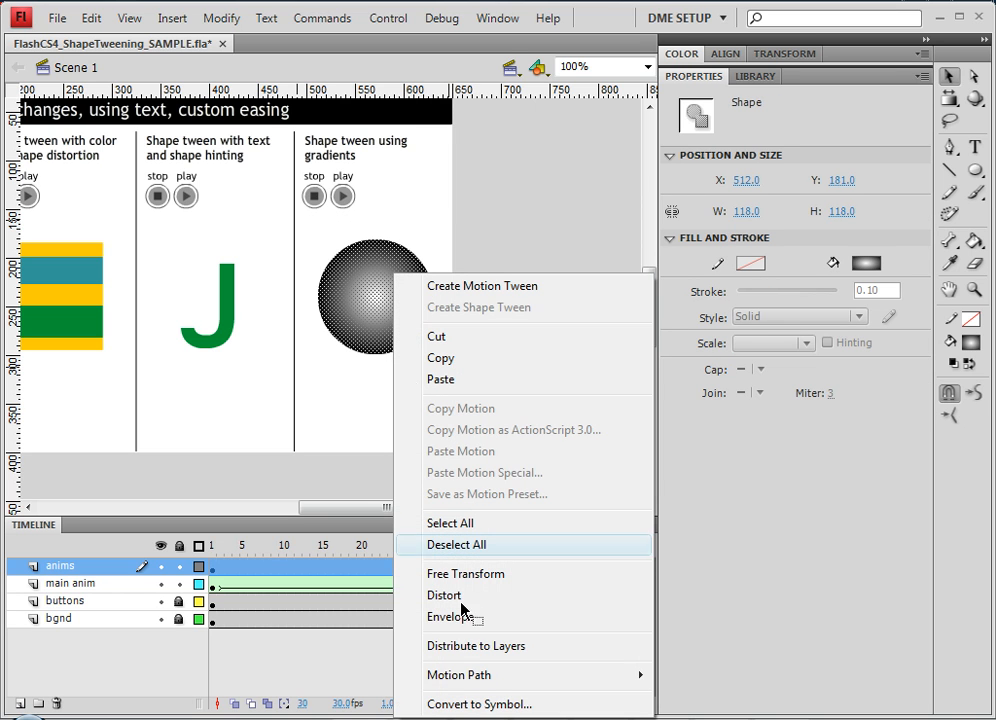
{"action": "mouse_move", "coordinate": [480, 704]}
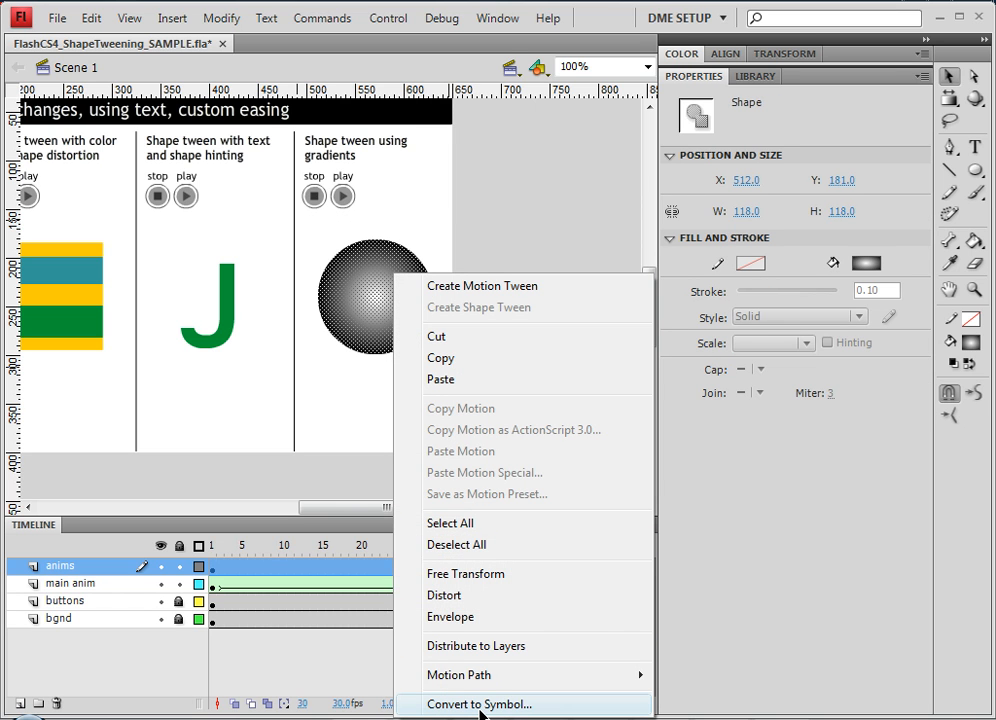
{"action": "left_click", "coordinate": [480, 704]}
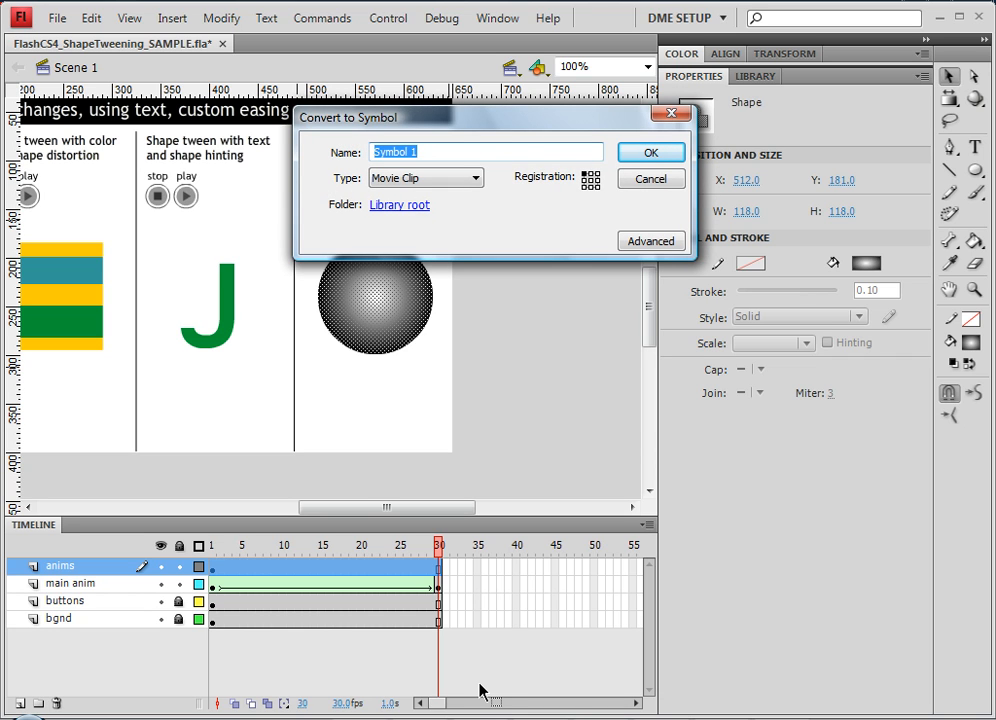
{"action": "type", "text": "gran"}
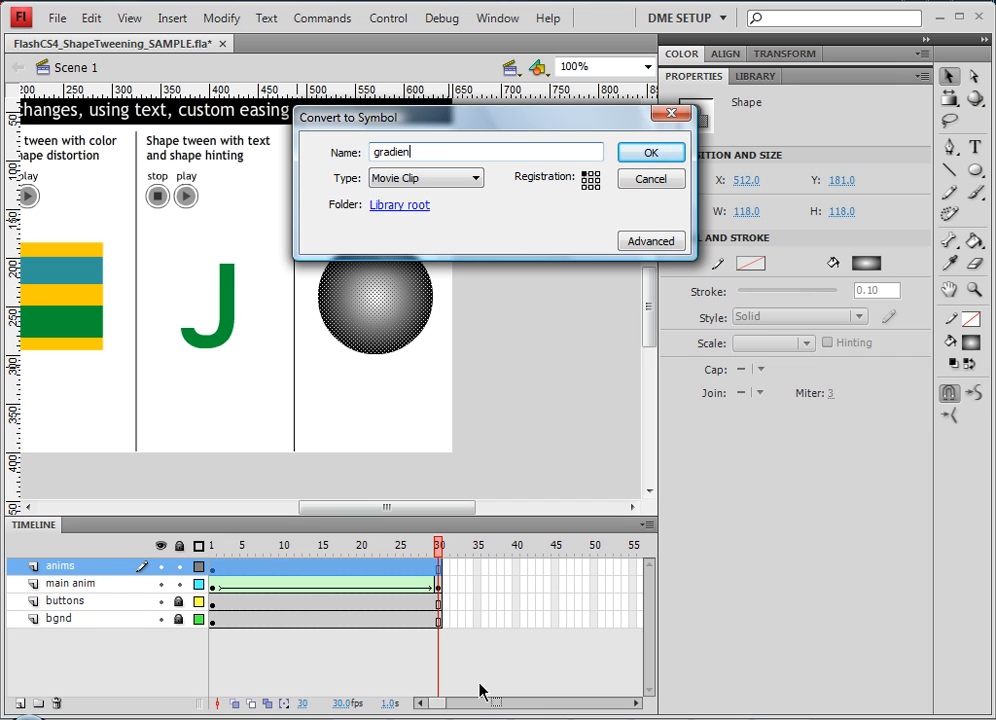
{"action": "left_click", "coordinate": [650, 152]}
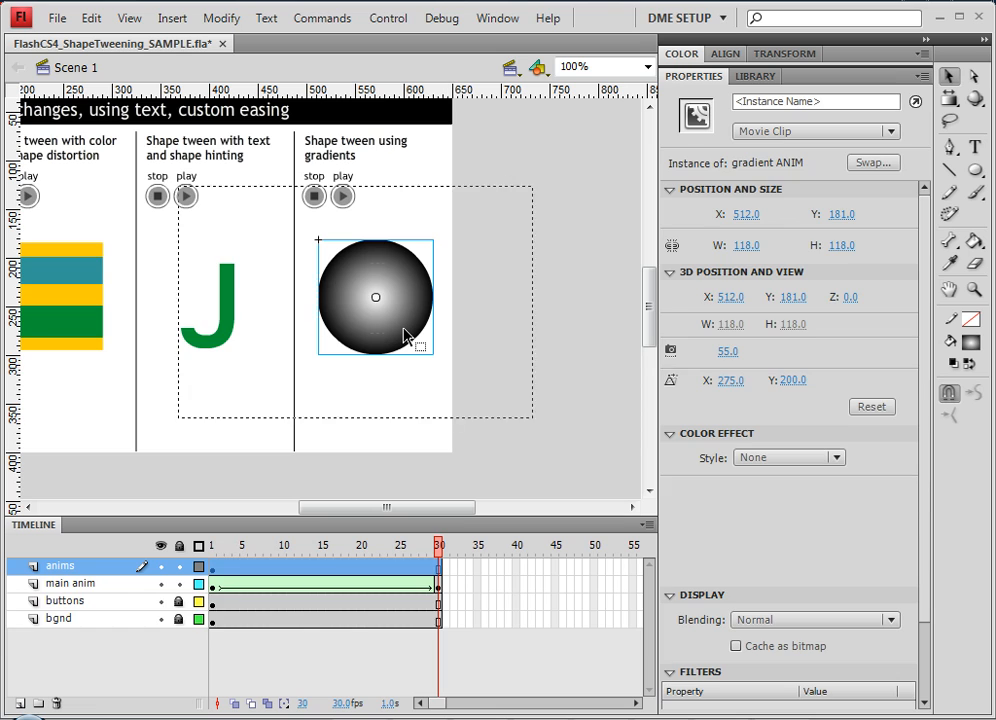
{"action": "double_click", "coordinate": [376, 296]}
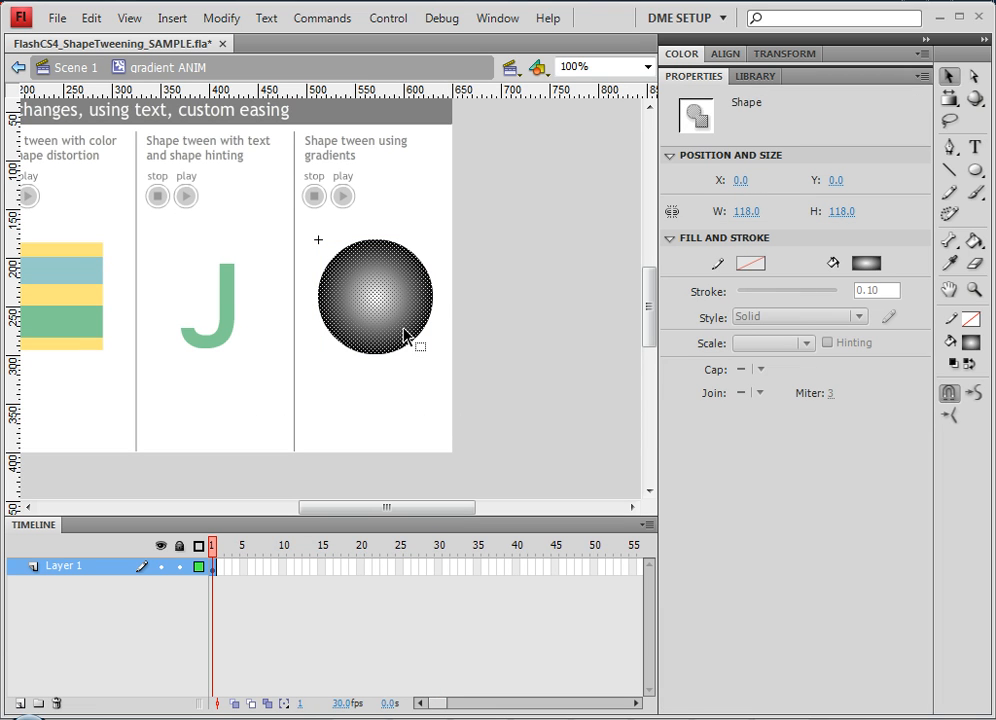
{"action": "mouse_move", "coordinate": [752, 190]}
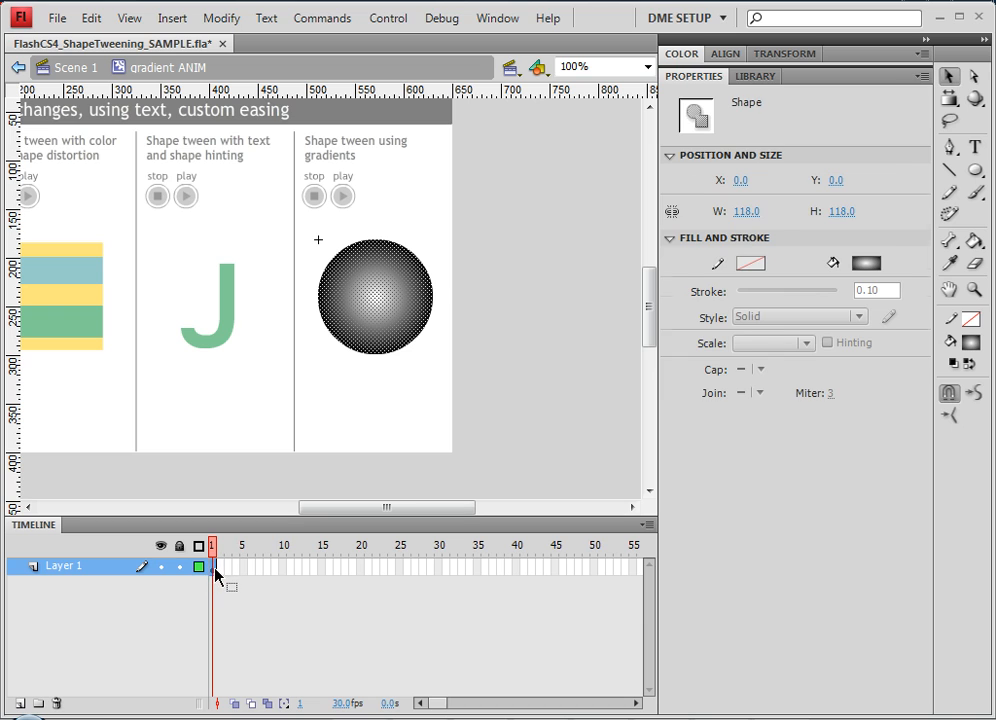
Make frame 30 a keyframe and shift the ball's gradient highlight toward the upper left
{"action": "left_click", "coordinate": [402, 566]}
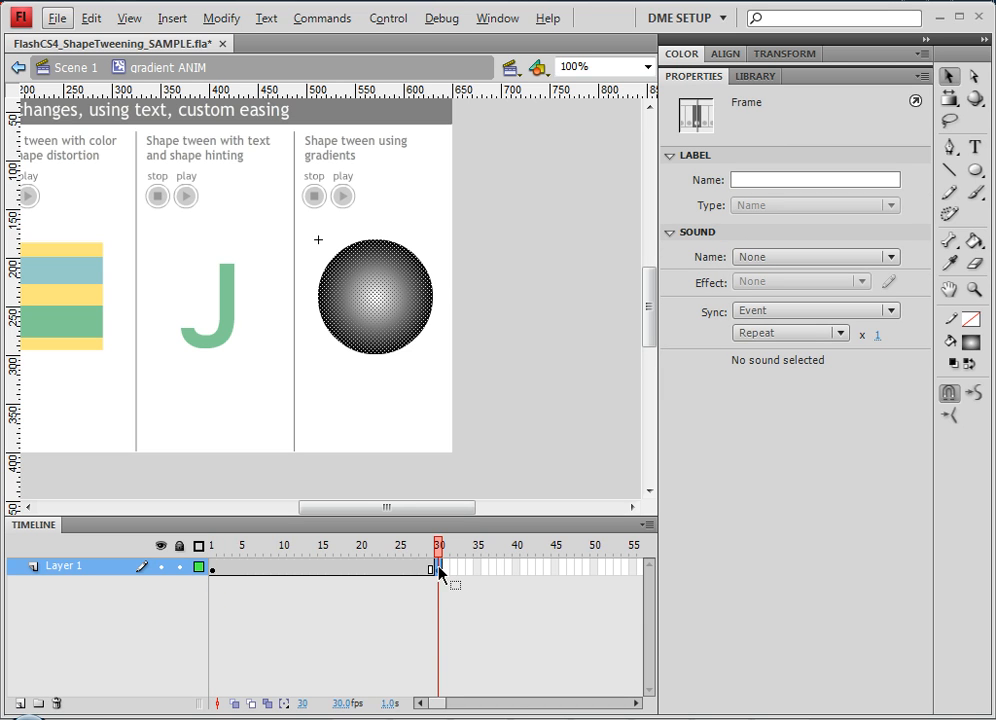
{"action": "right_click", "coordinate": [440, 568]}
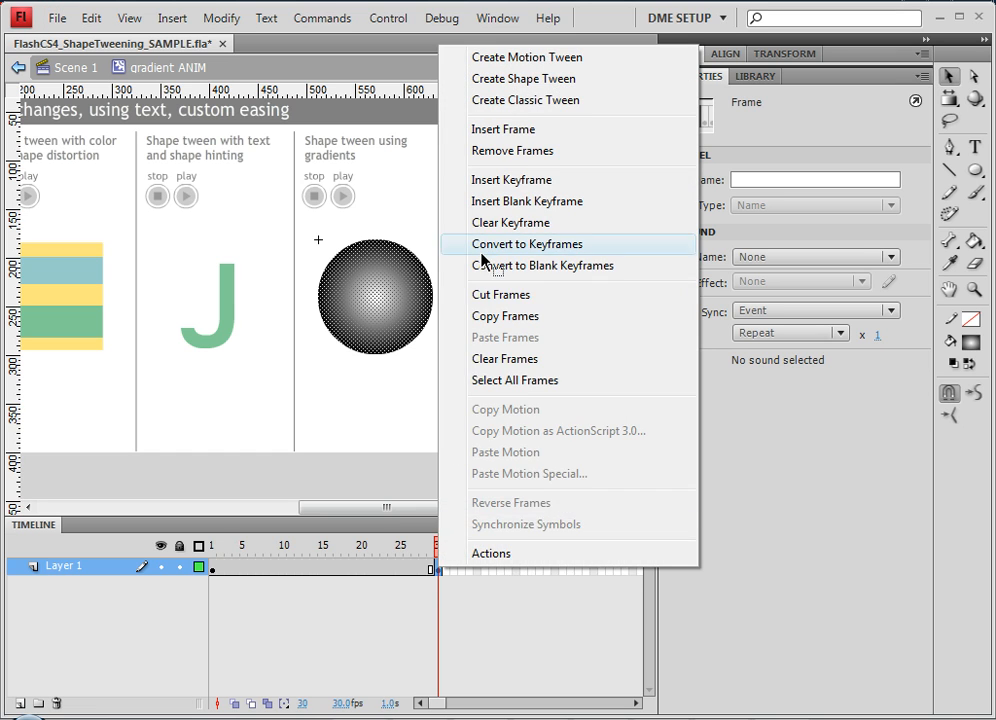
{"action": "left_click", "coordinate": [528, 244]}
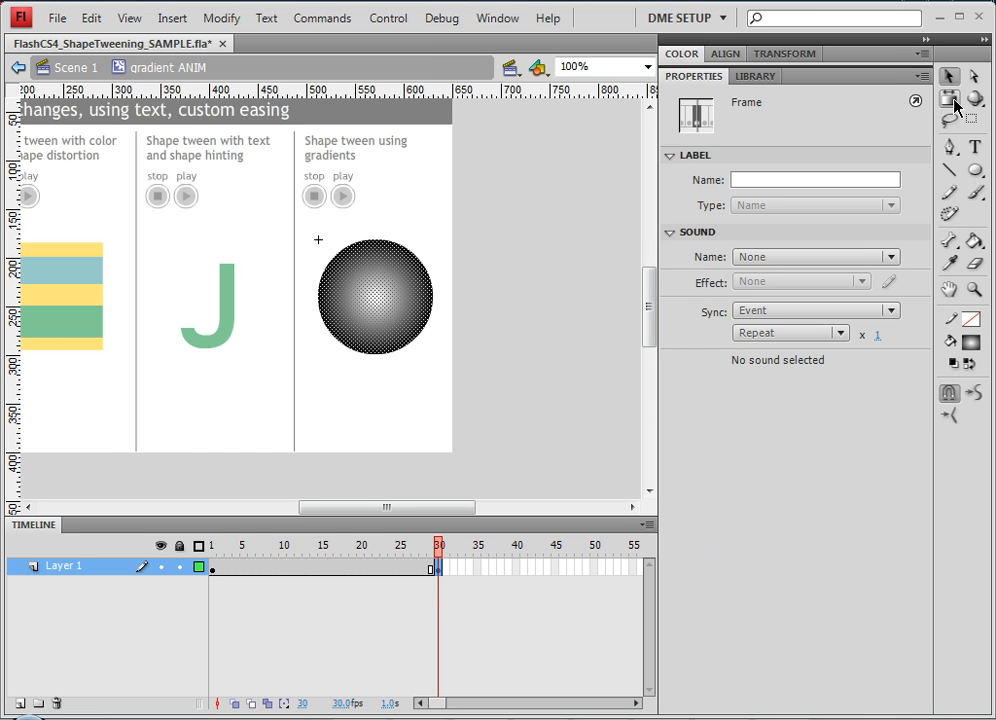
{"action": "left_click", "coordinate": [964, 96]}
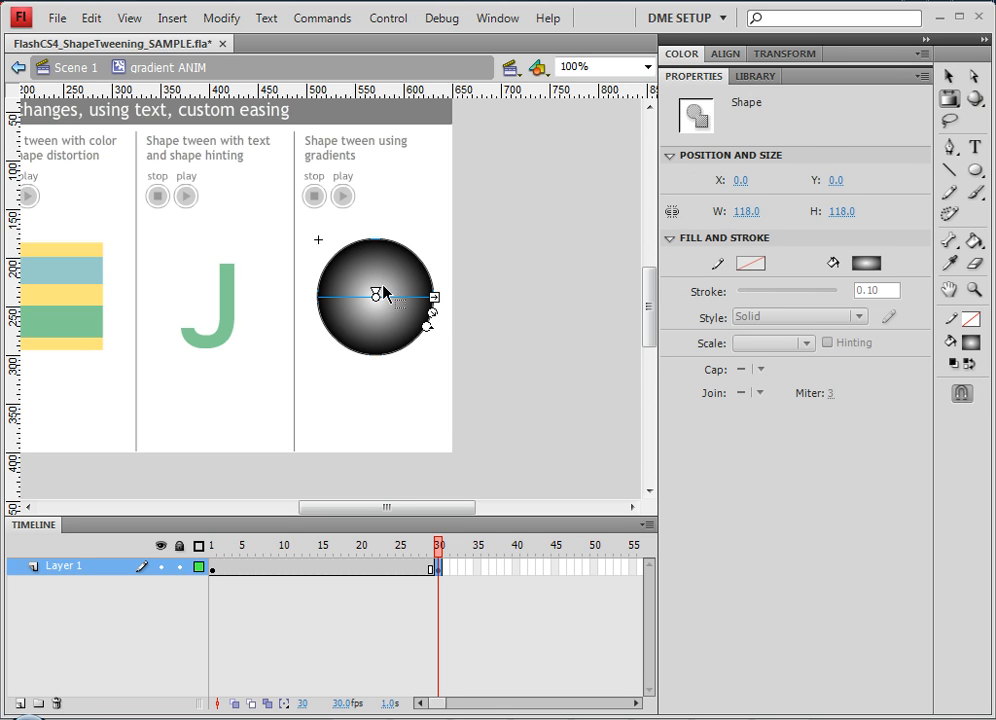
{"action": "mouse_move", "coordinate": [378, 304]}
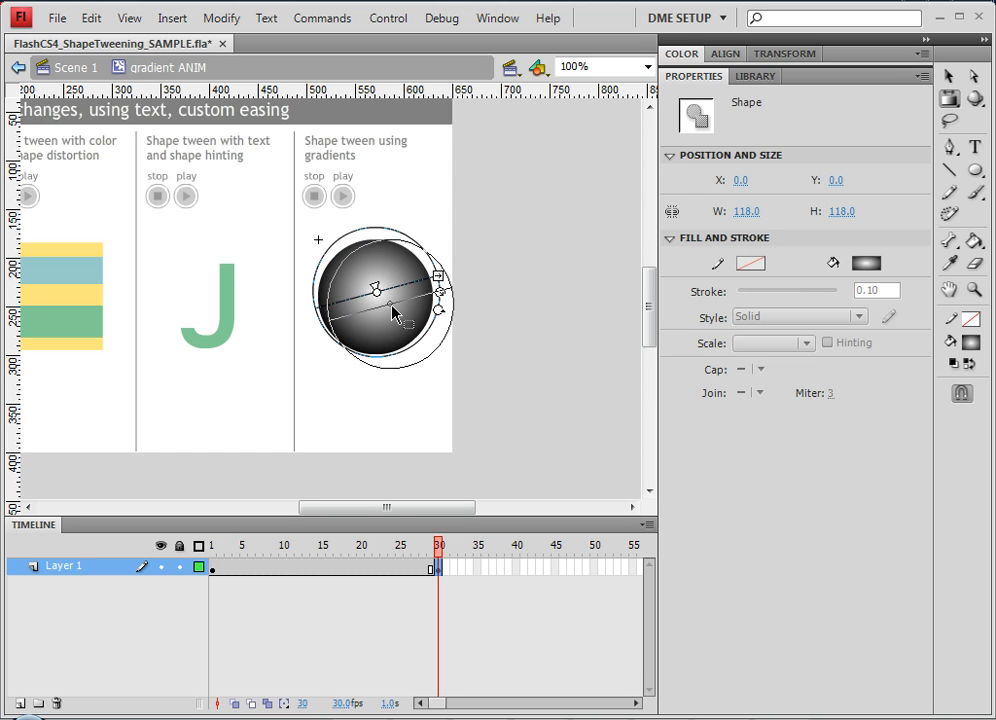
{"action": "left_click_drag", "start_coordinate": [380, 292], "coordinate": [410, 324]}
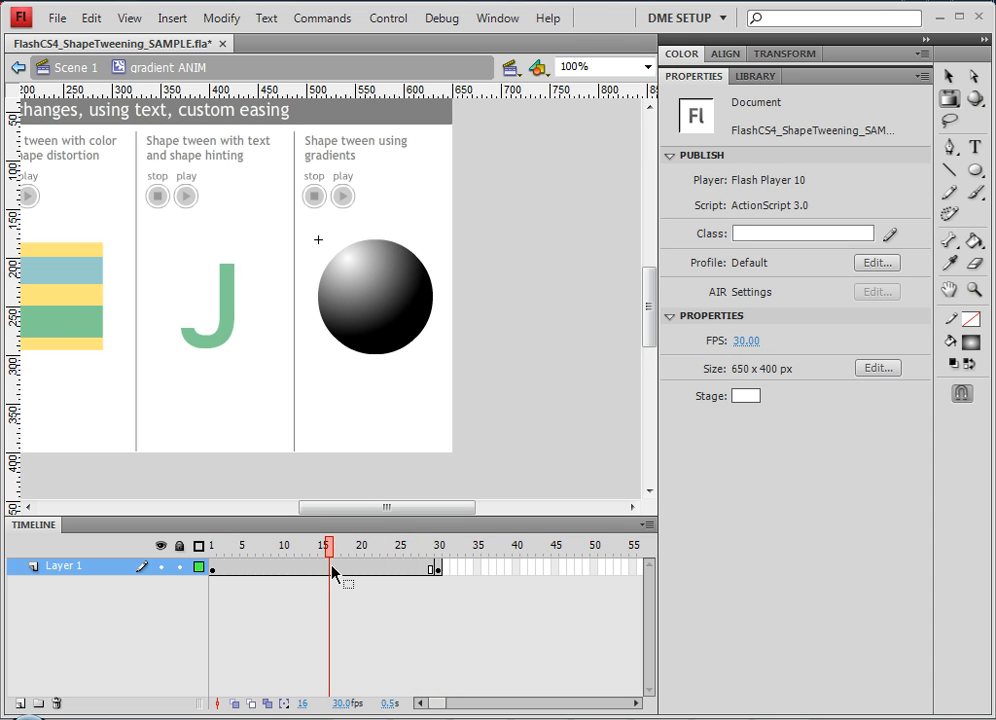
Create a shape tween across frames 1–30 and select the ball's gradient on frame 1
{"action": "right_click", "coordinate": [336, 568]}
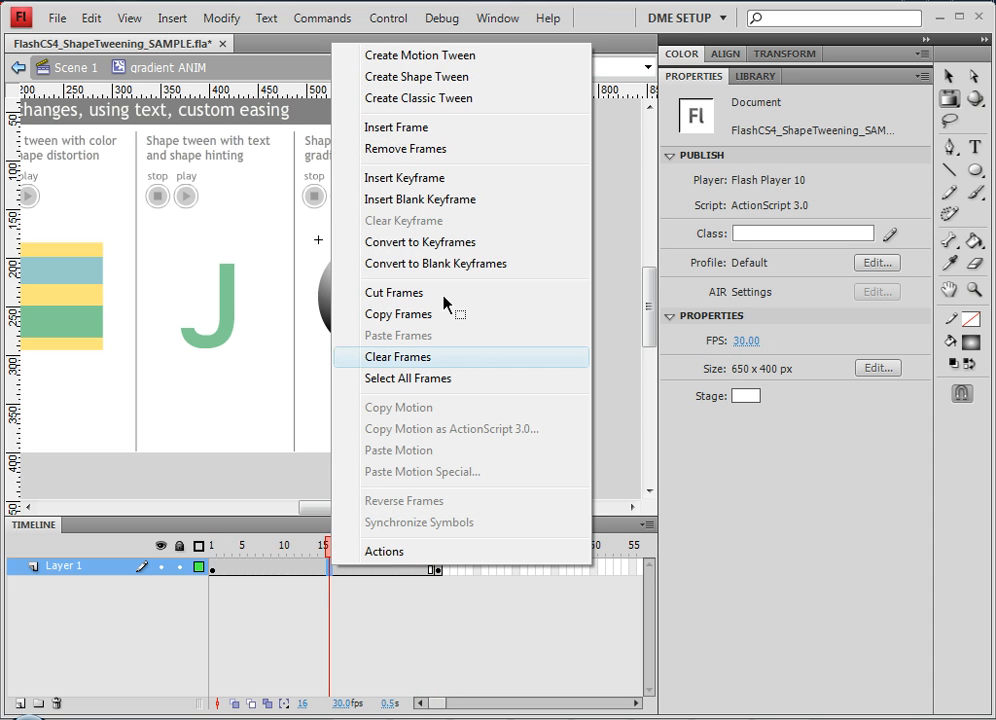
{"action": "mouse_move", "coordinate": [416, 76]}
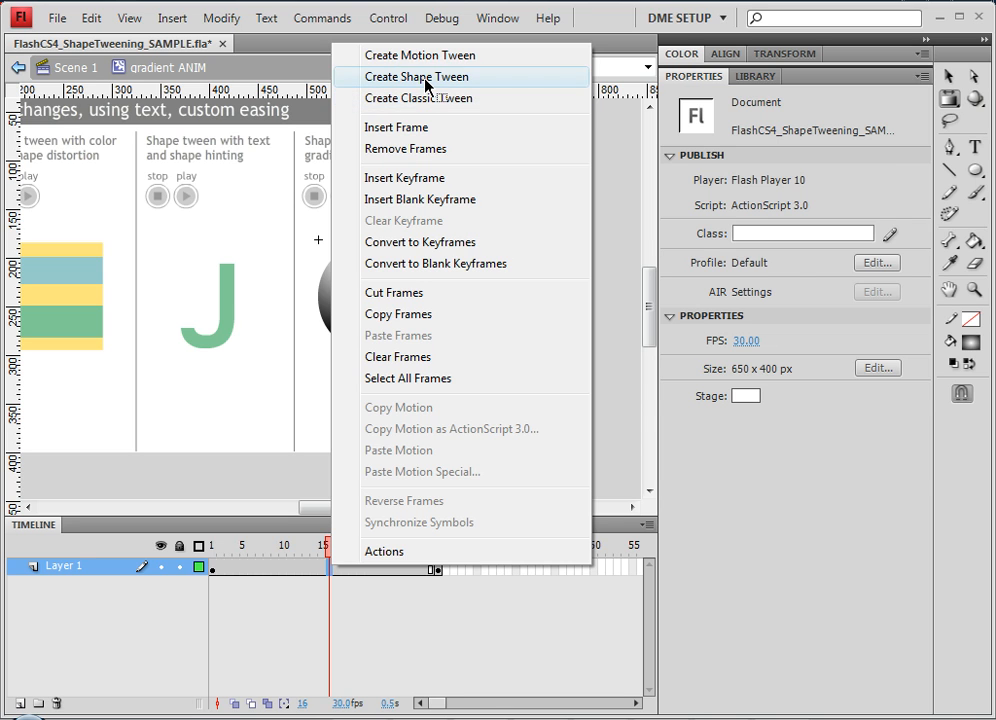
{"action": "left_click", "coordinate": [416, 76]}
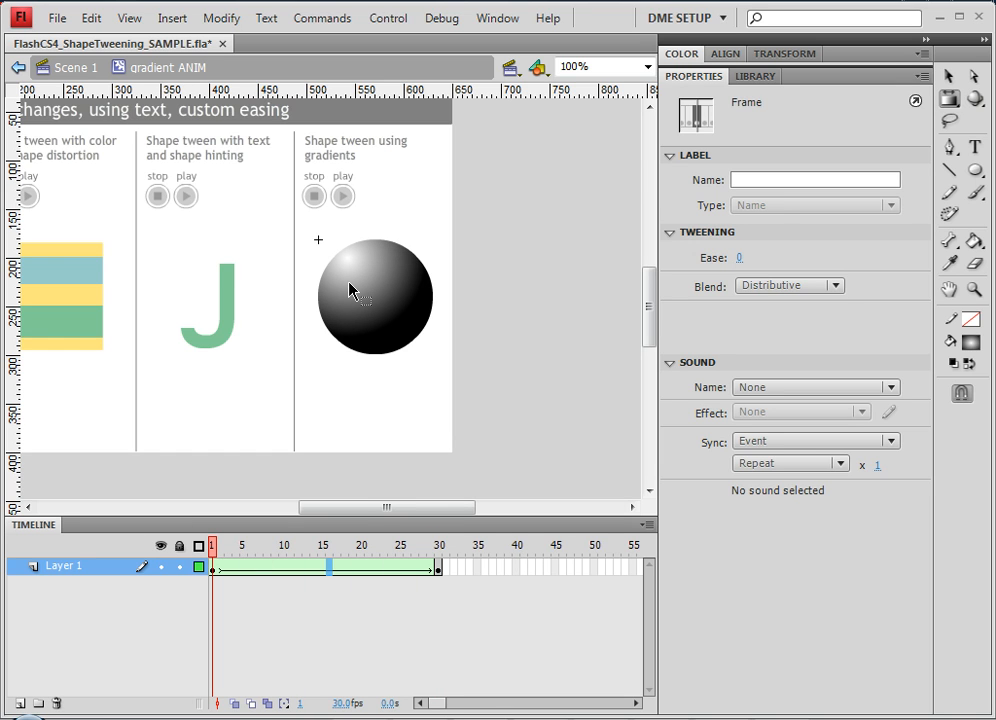
{"action": "left_click", "coordinate": [376, 296]}
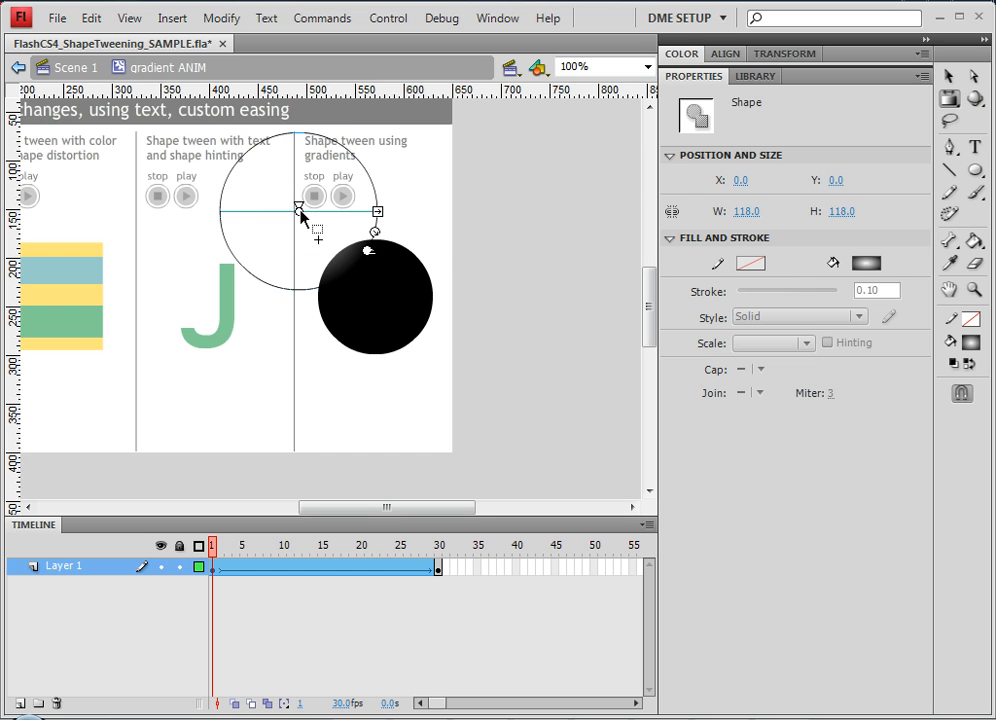
Scrub the playhead through in-between frames to preview the ball's shifting gradient
{"action": "left_click", "coordinate": [360, 544]}
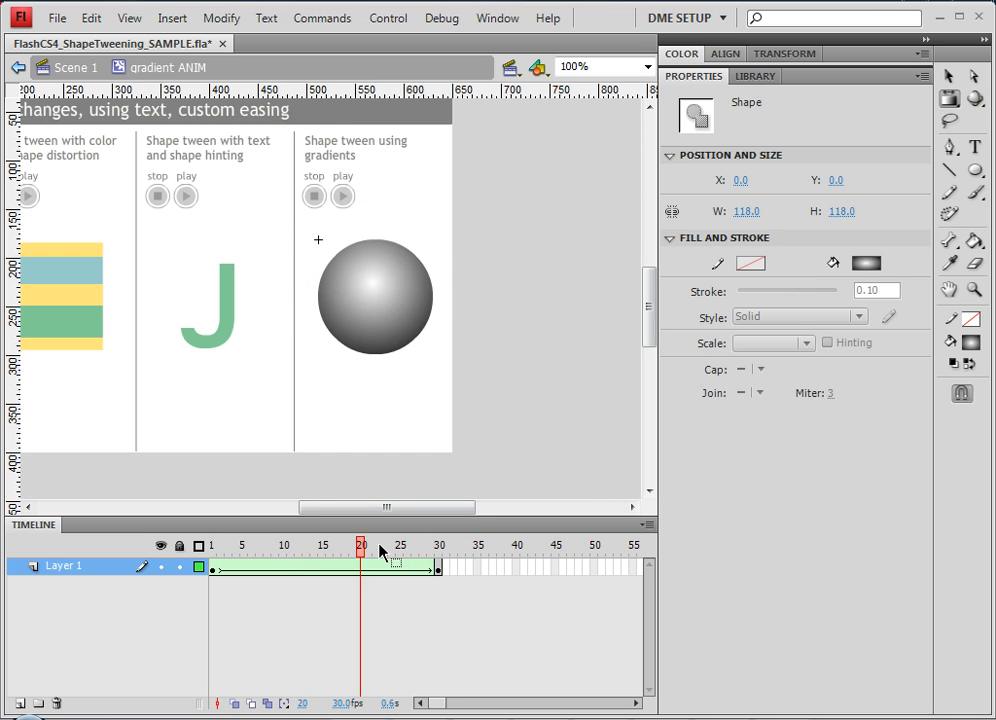
{"action": "left_click", "coordinate": [438, 544]}
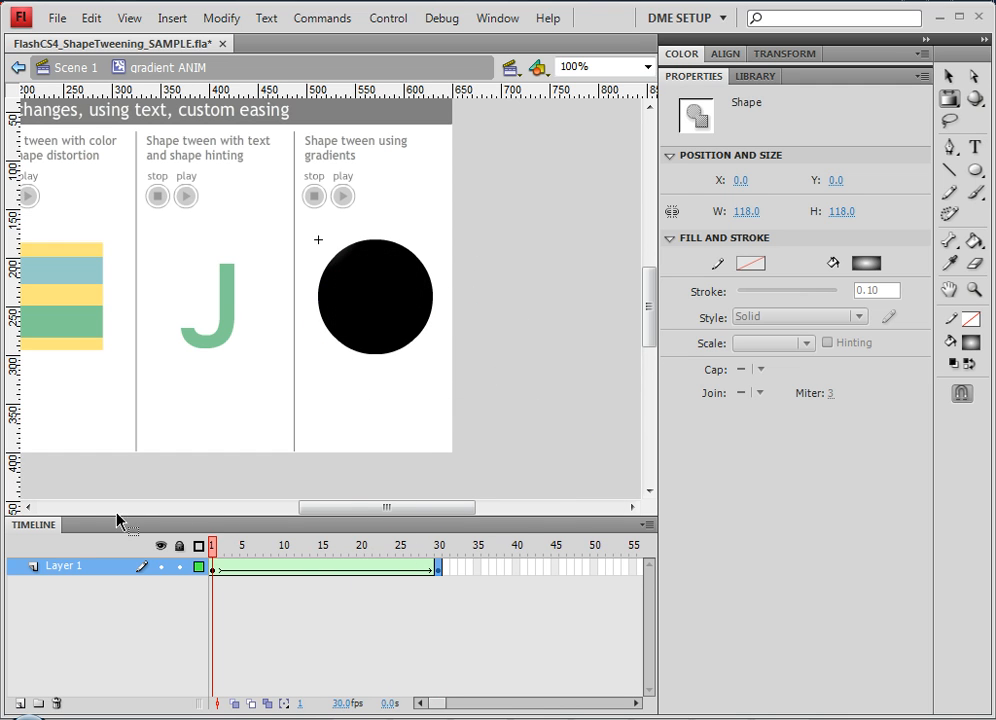
{"action": "left_click", "coordinate": [314, 544]}
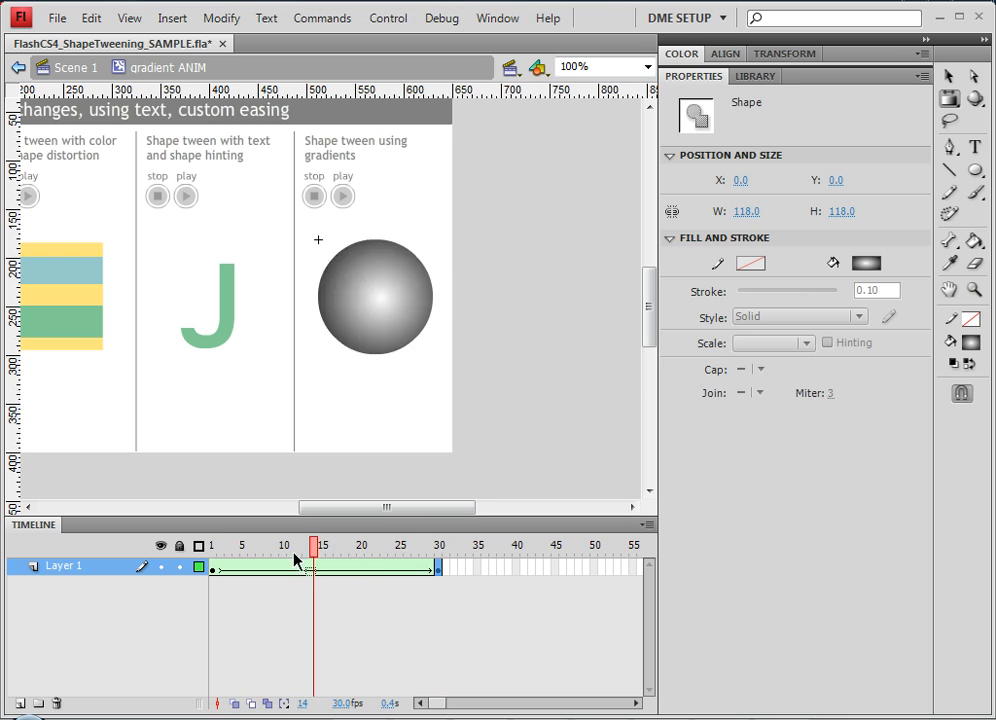
{"action": "left_click", "coordinate": [320, 544]}
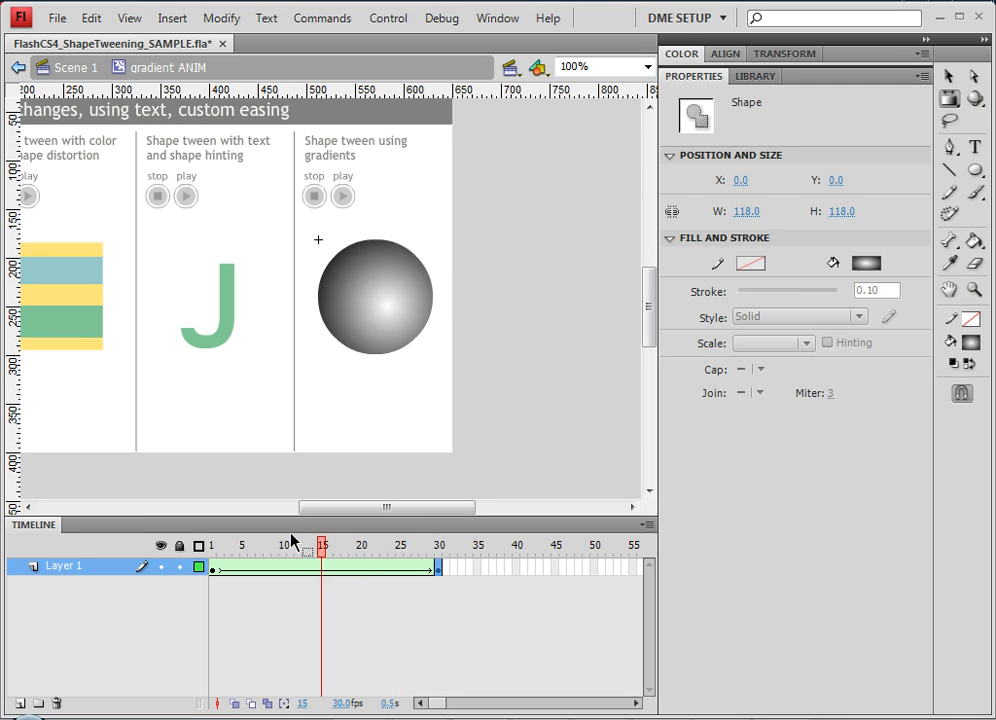